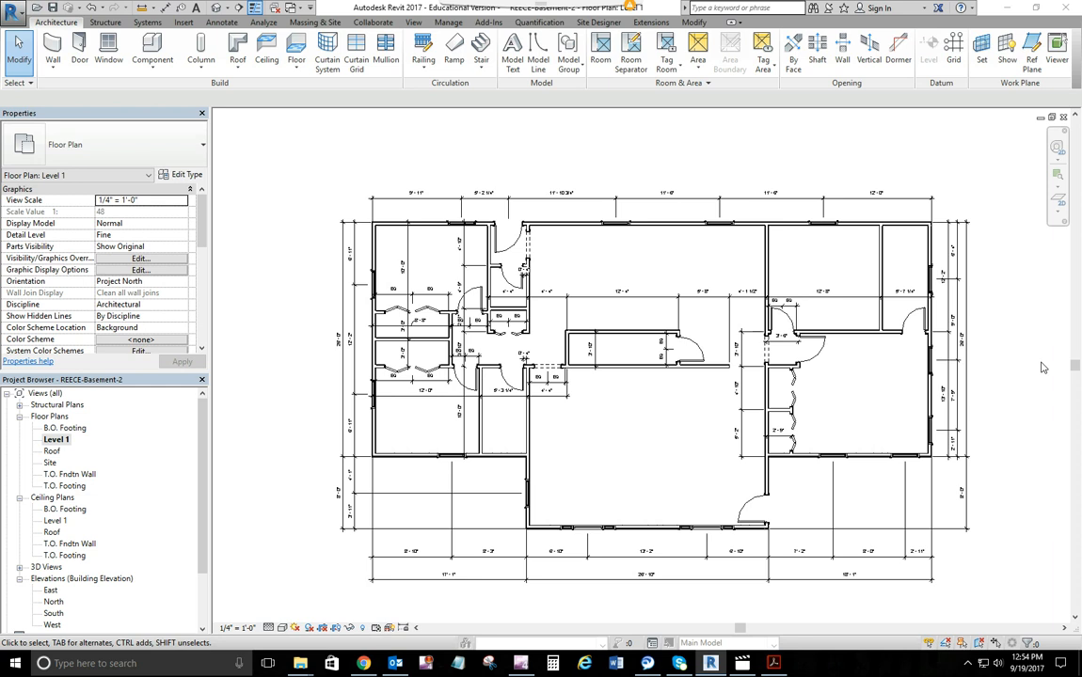
{"action": "mouse_move", "coordinate": [1034, 366]}
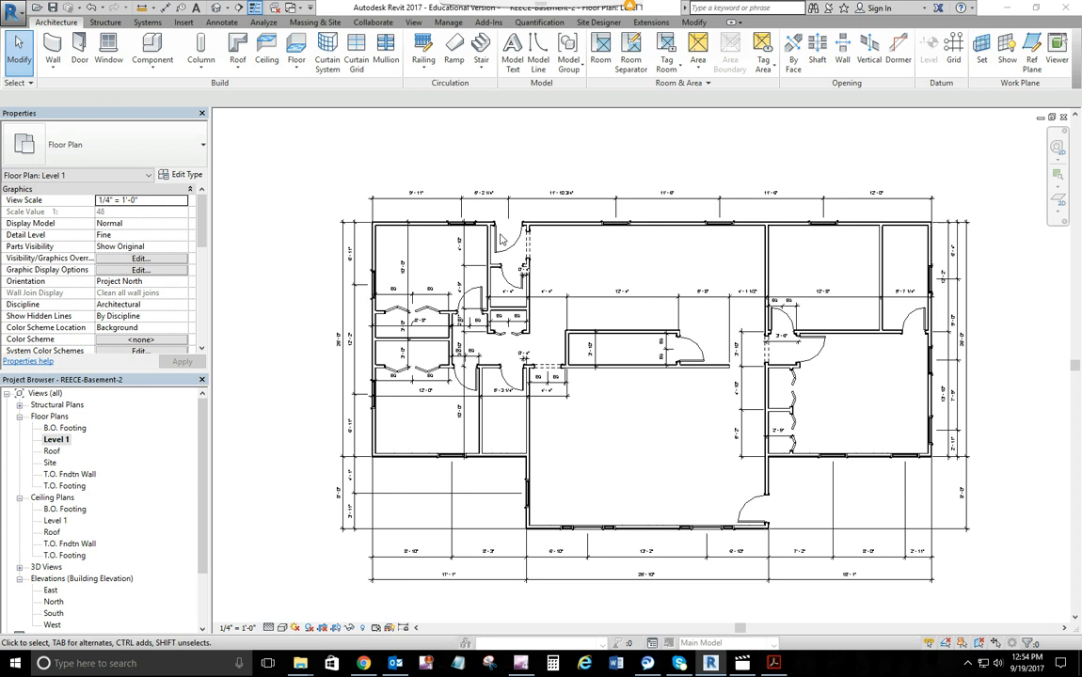
{"action": "mouse_move", "coordinate": [577, 259]}
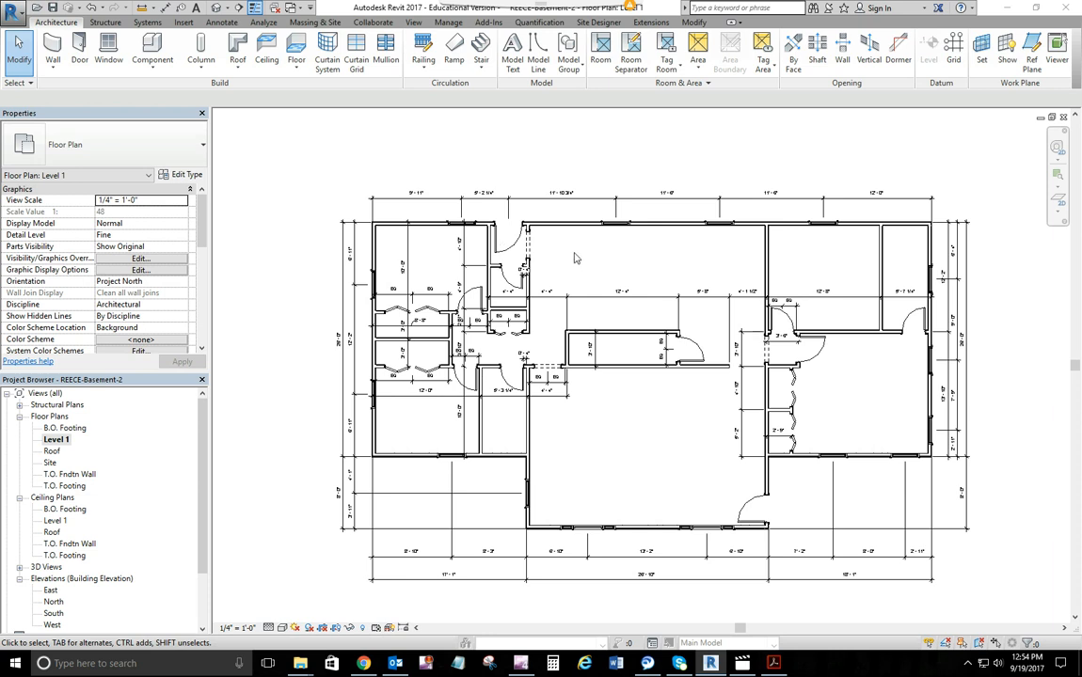
{"action": "mouse_move", "coordinate": [773, 463]}
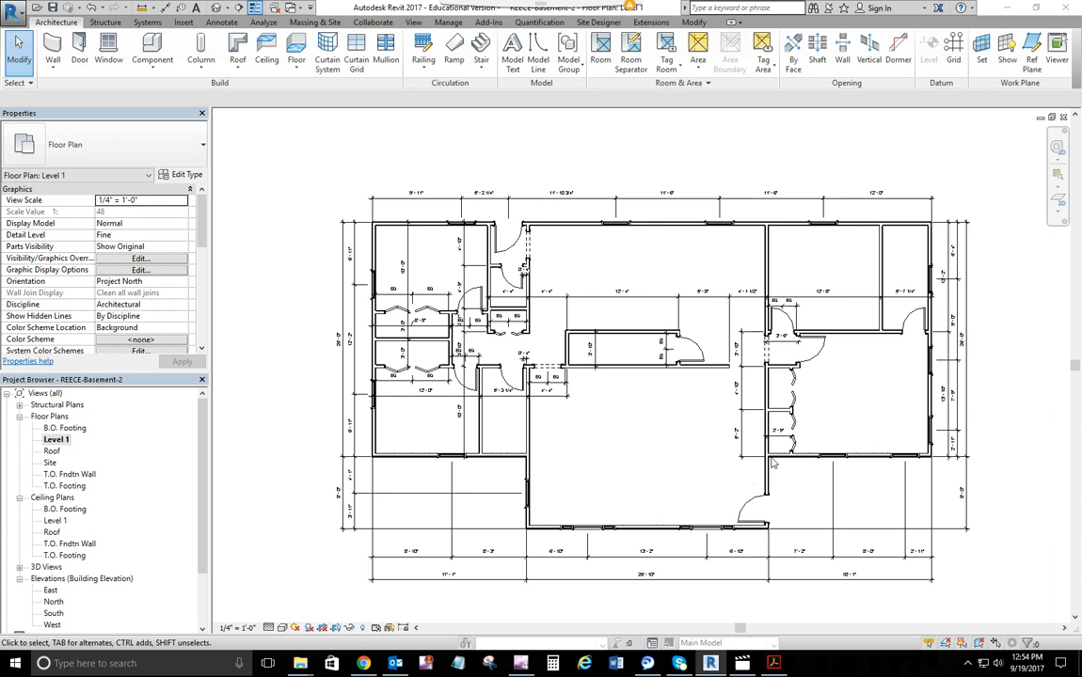
{"action": "mouse_move", "coordinate": [40, 416]}
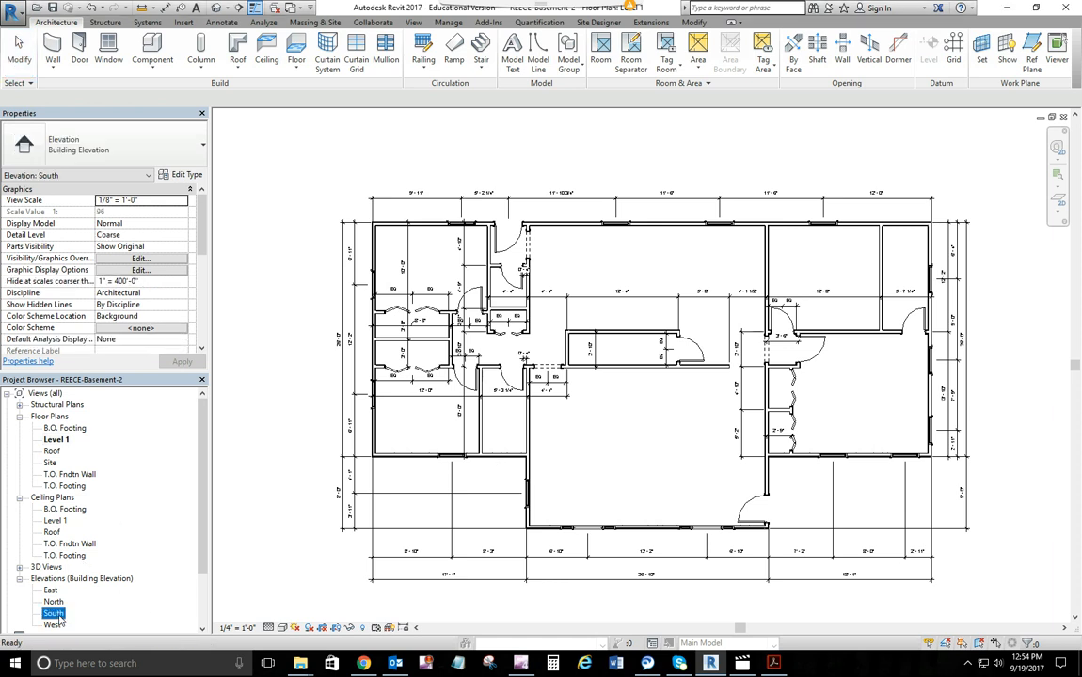
Open the South building elevation from the Project Browser to see the footing levels
{"action": "double_click", "coordinate": [54, 614]}
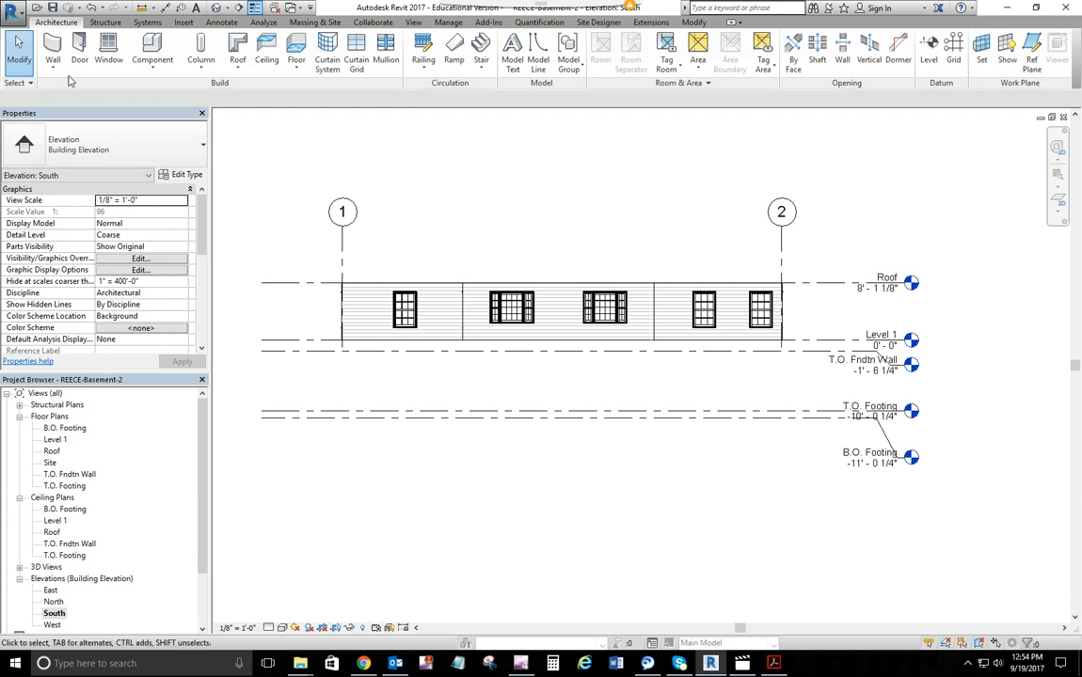
{"action": "mouse_move", "coordinate": [938, 91]}
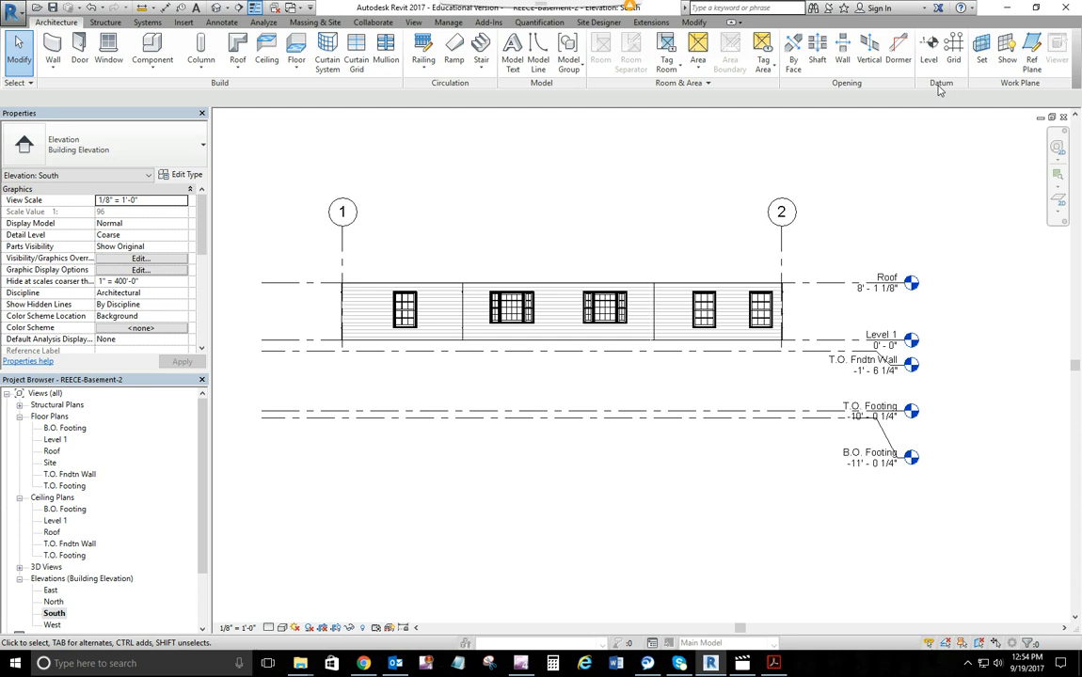
{"action": "mouse_move", "coordinate": [929, 47]}
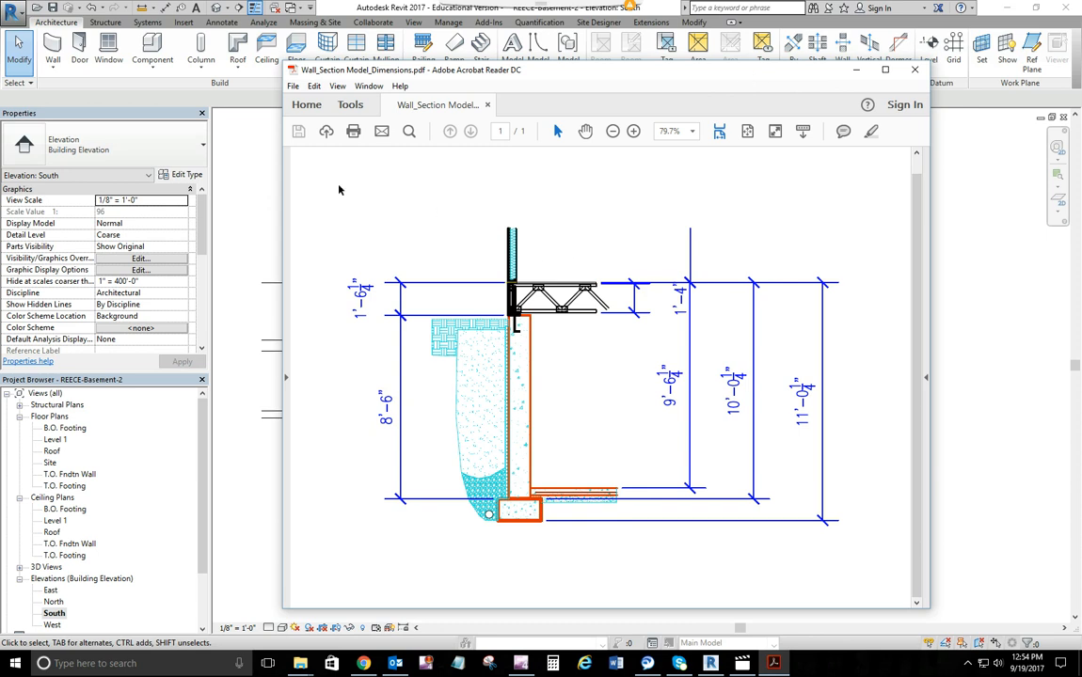
{"action": "mouse_move", "coordinate": [324, 193]}
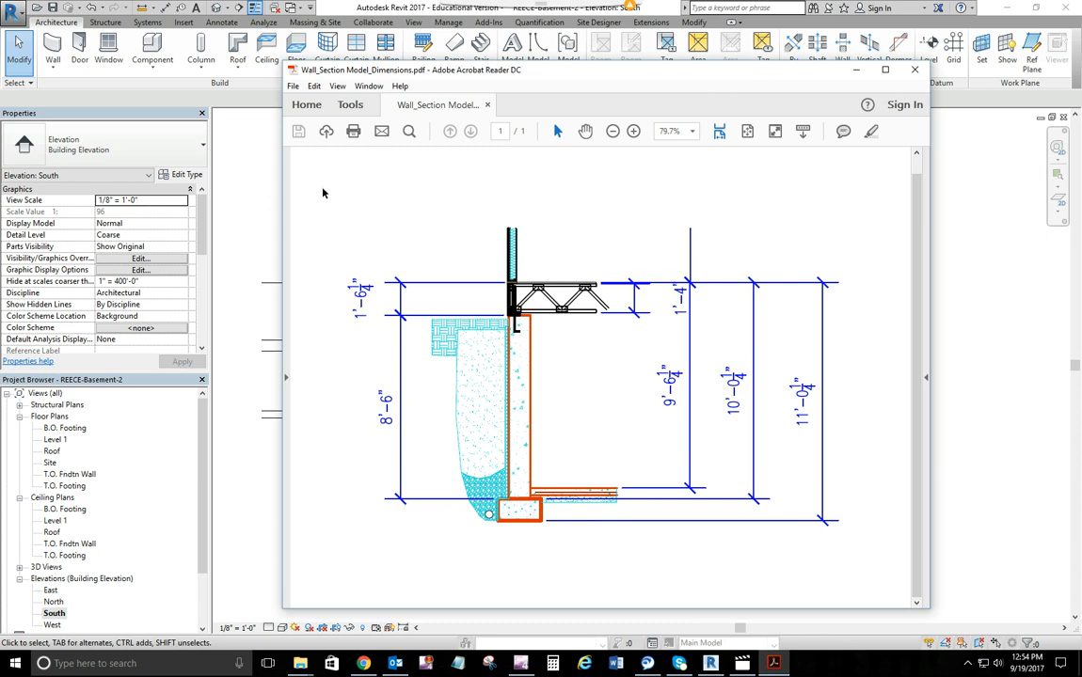
{"action": "mouse_move", "coordinate": [527, 358]}
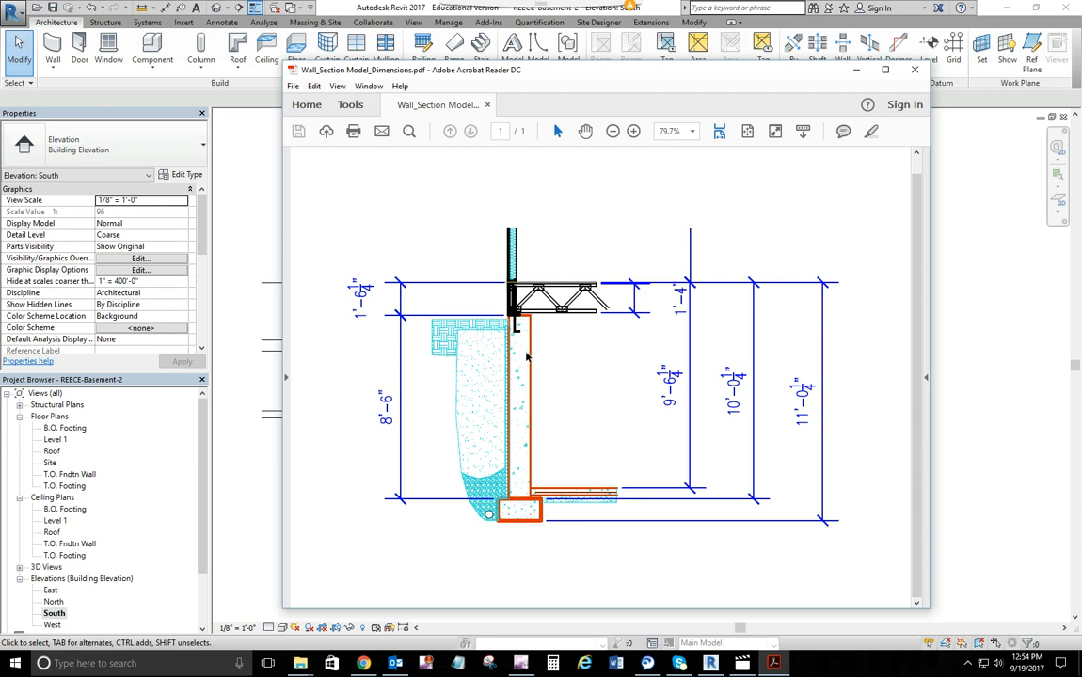
{"action": "mouse_move", "coordinate": [529, 322]}
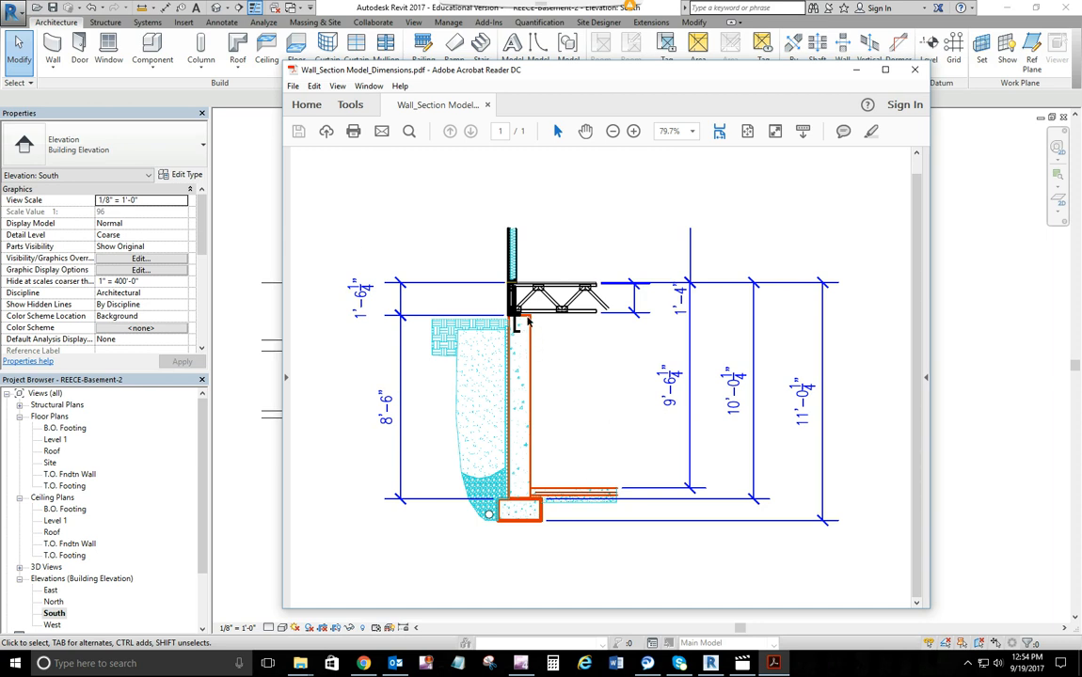
{"action": "mouse_move", "coordinate": [417, 322]}
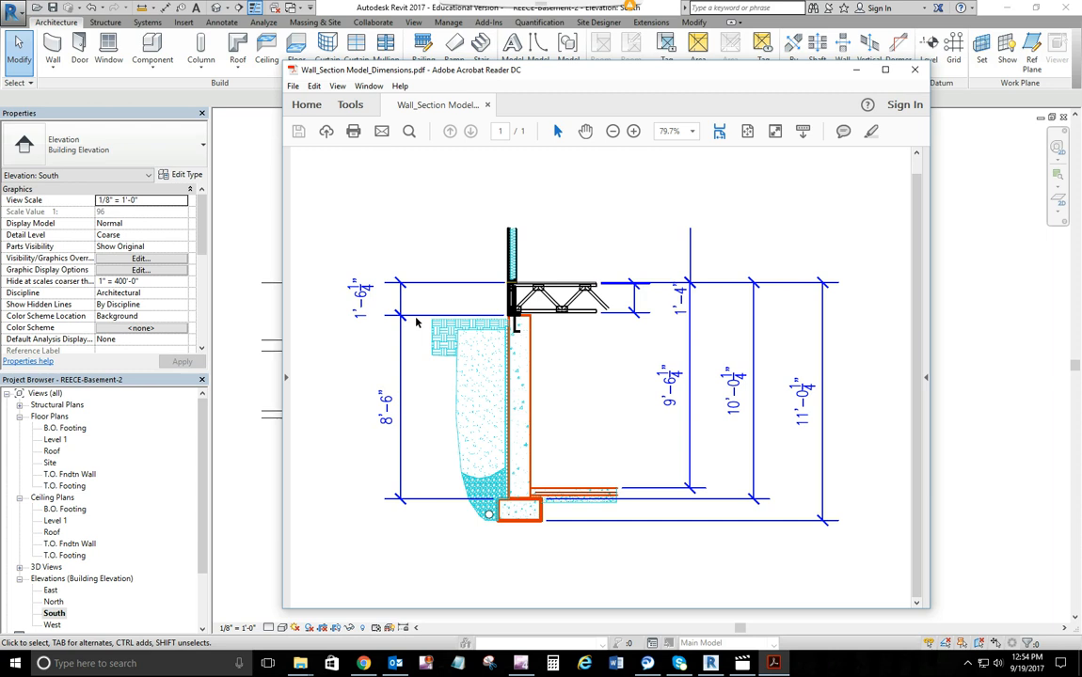
{"action": "mouse_move", "coordinate": [502, 507]}
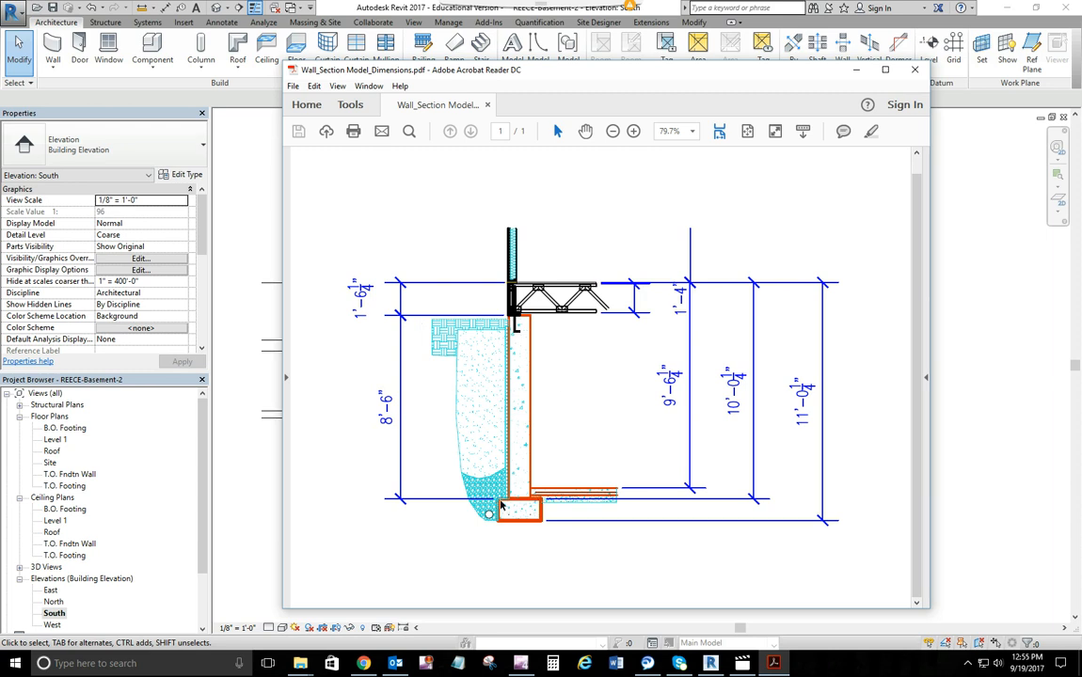
{"action": "mouse_move", "coordinate": [821, 483]}
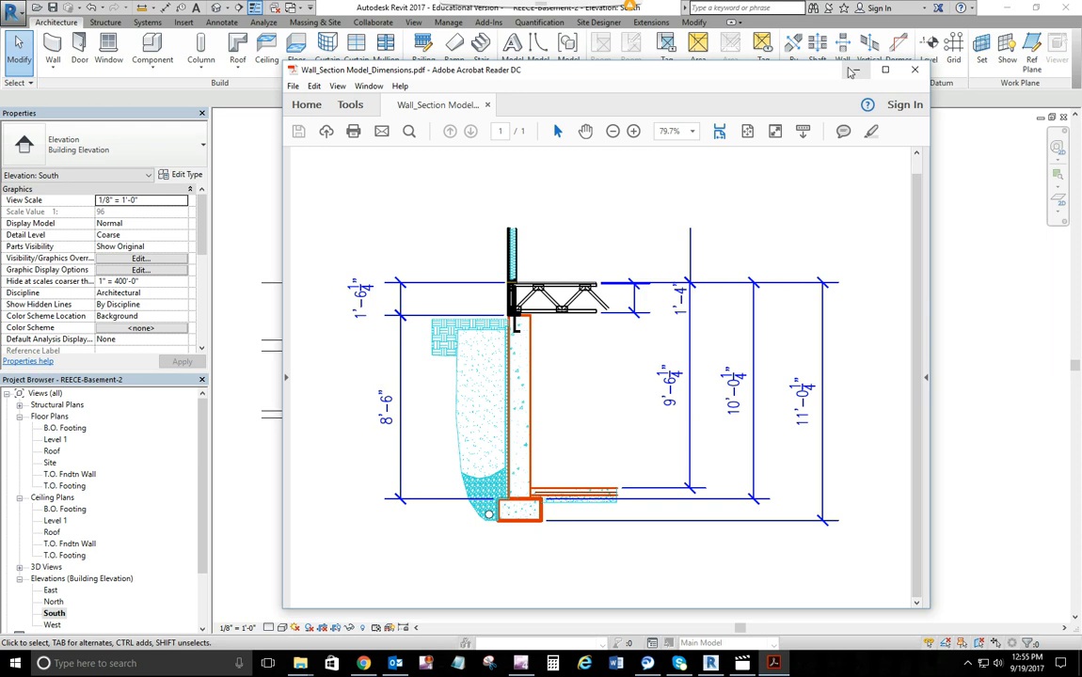
Minimize the wall-section PDF, briefly open the T.O. Footing plan, then reopen South elevation
{"action": "left_click", "coordinate": [912, 70]}
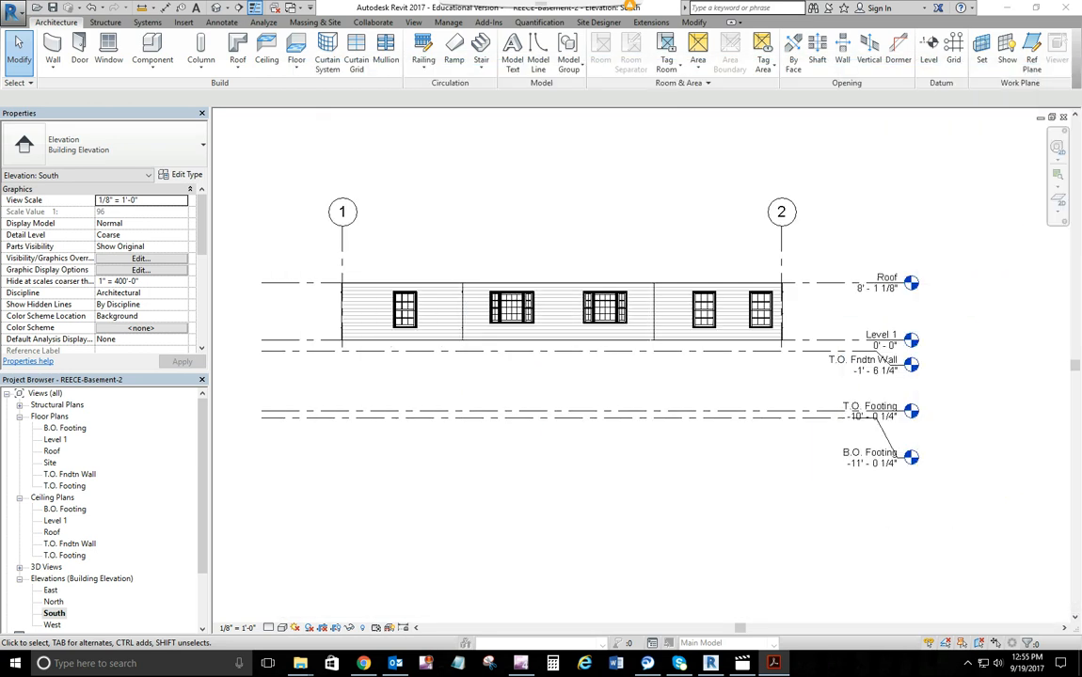
{"action": "mouse_move", "coordinate": [842, 443]}
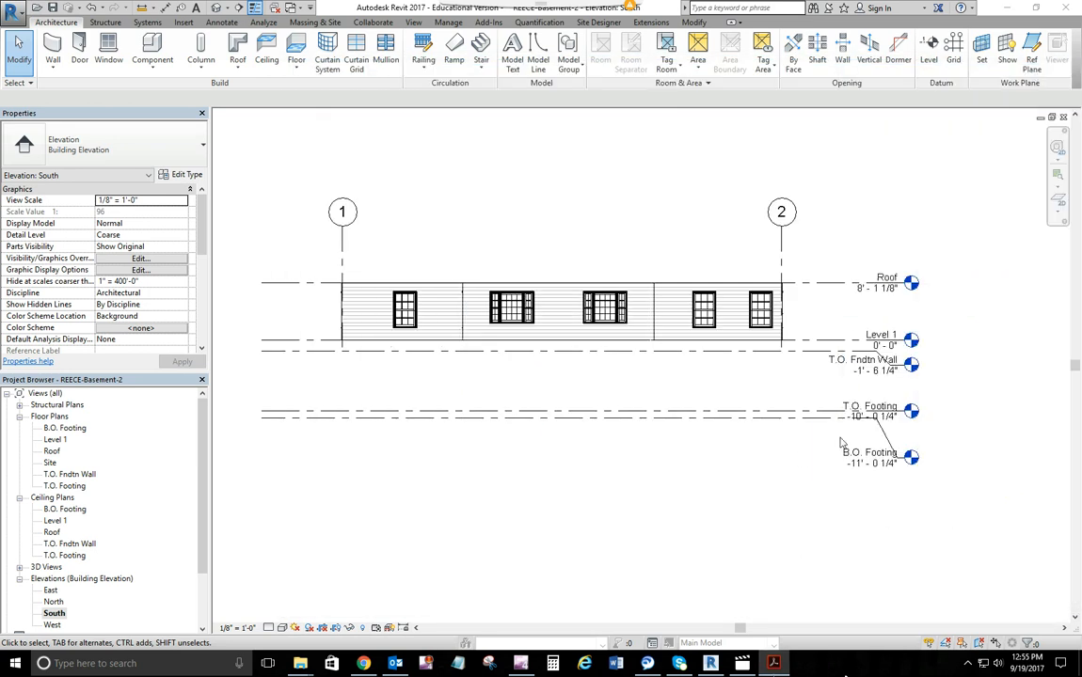
{"action": "mouse_move", "coordinate": [820, 458]}
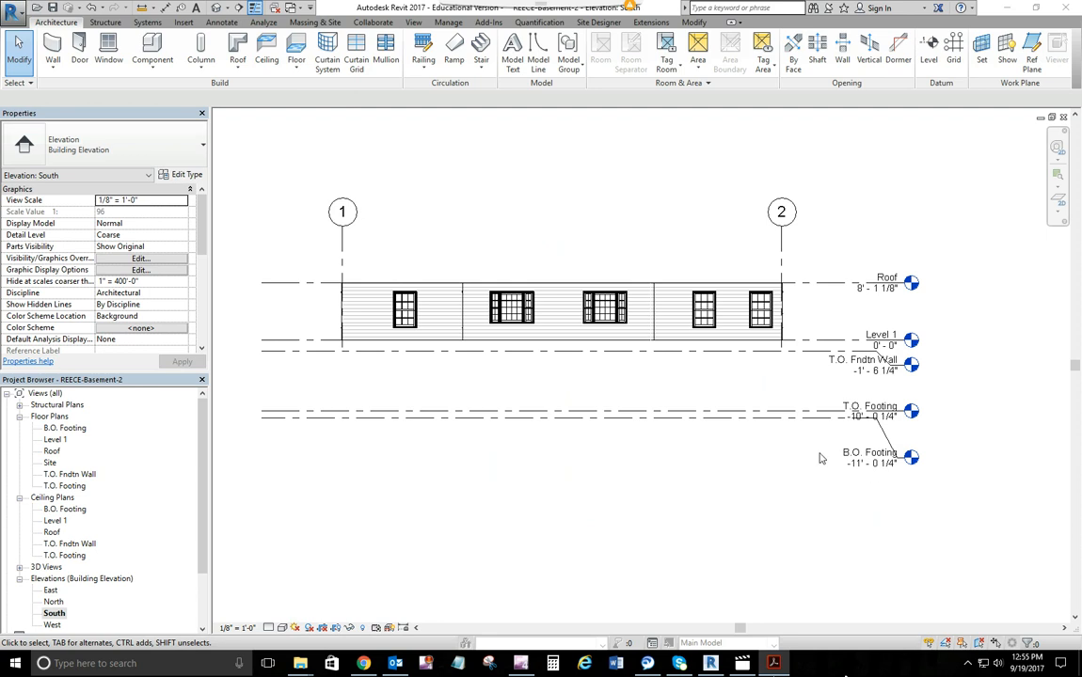
{"action": "mouse_move", "coordinate": [402, 499]}
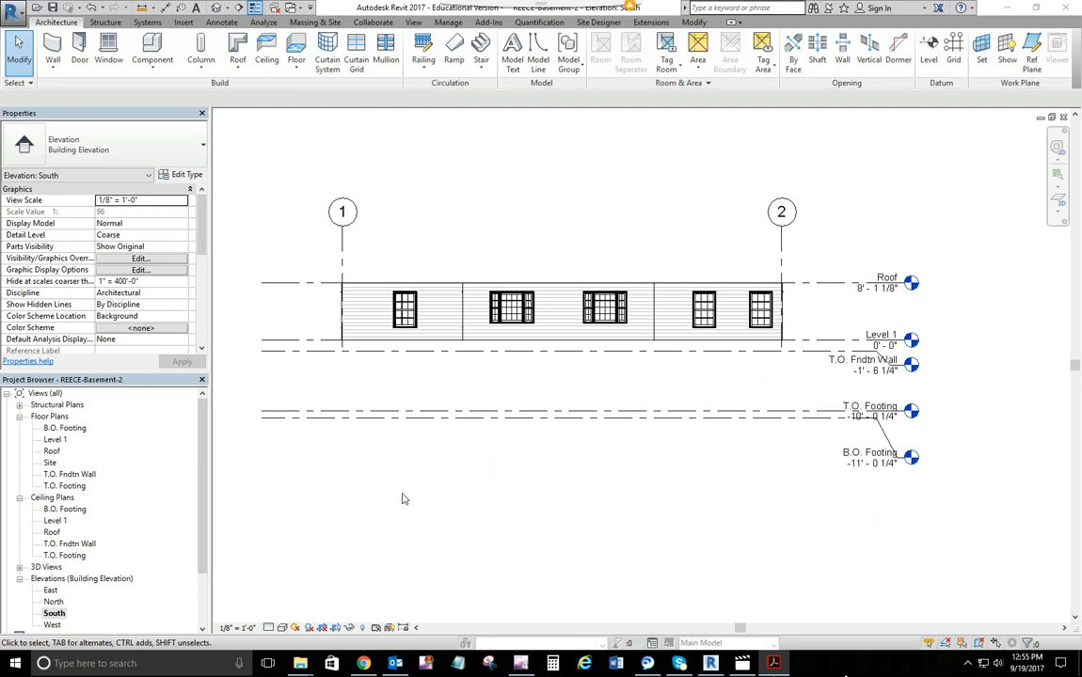
{"action": "mouse_move", "coordinate": [345, 245]}
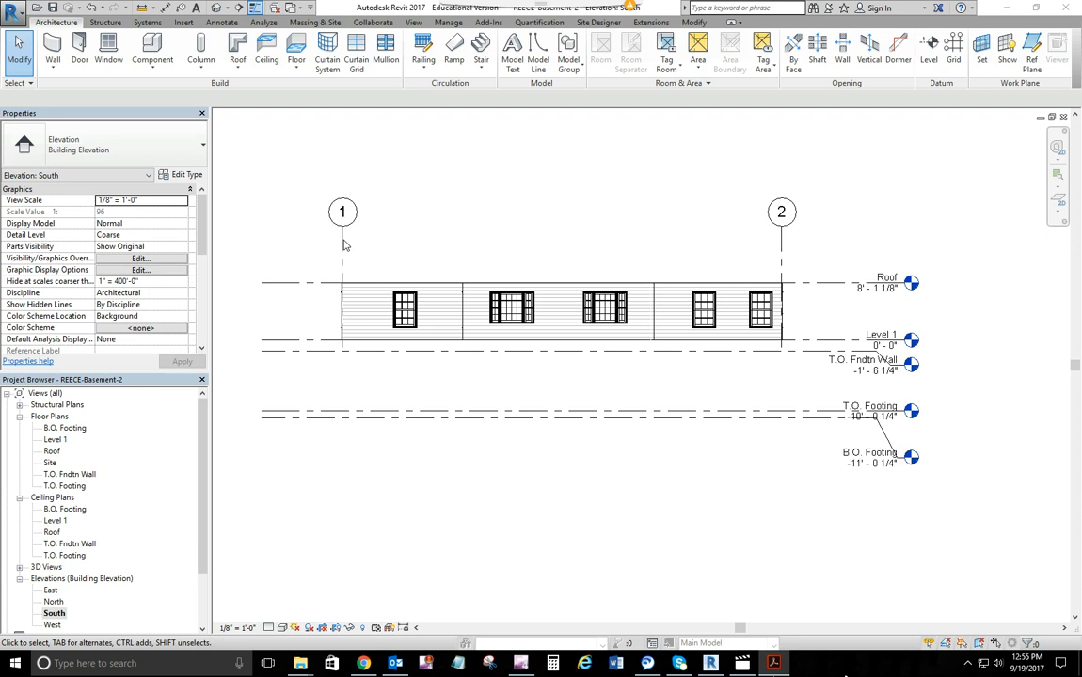
{"action": "mouse_move", "coordinate": [347, 251]}
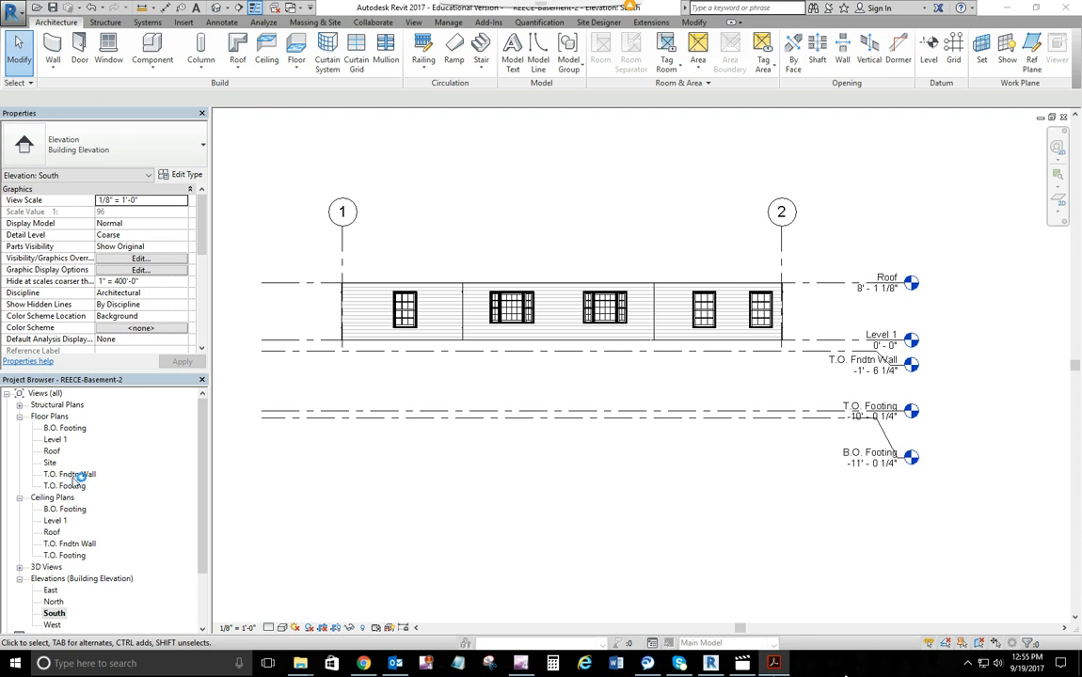
{"action": "double_click", "coordinate": [65, 486]}
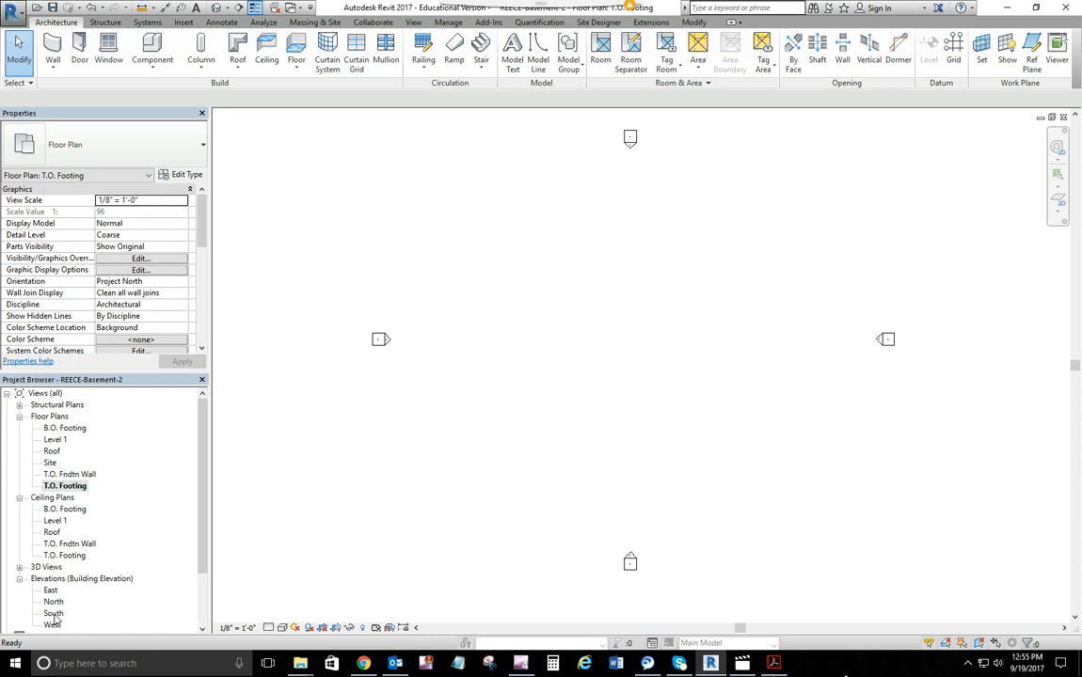
{"action": "double_click", "coordinate": [54, 613]}
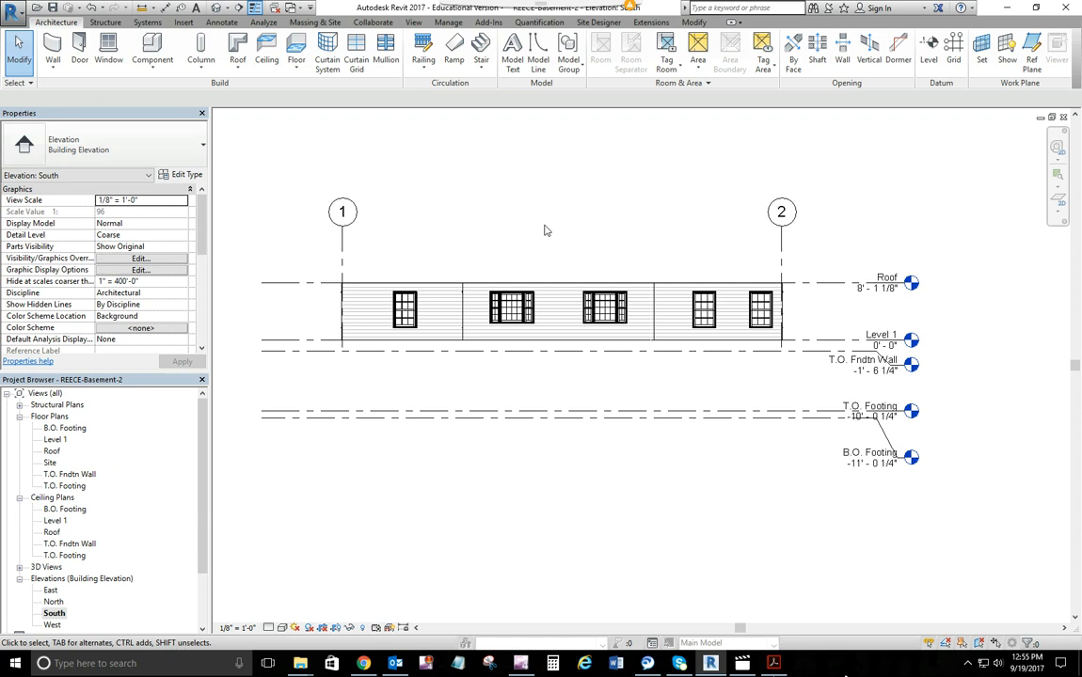
{"action": "mouse_move", "coordinate": [47, 270]}
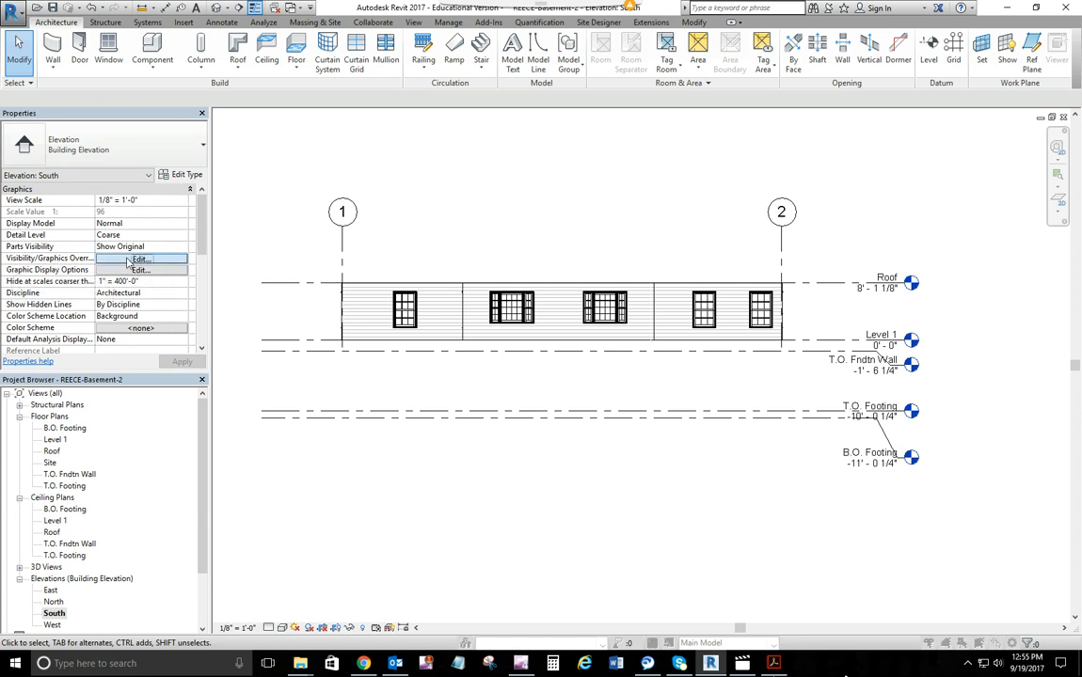
Review the South elevation's annotation category visibility overrides, leaving all categories visible
{"action": "left_click", "coordinate": [140, 259]}
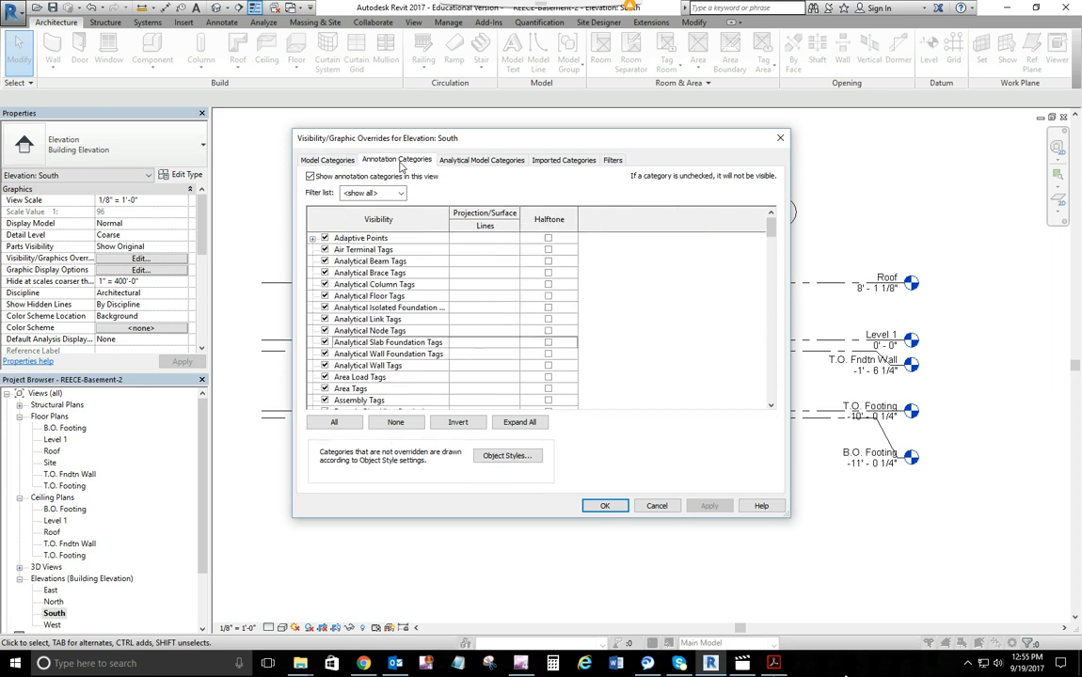
{"action": "left_click", "coordinate": [388, 354]}
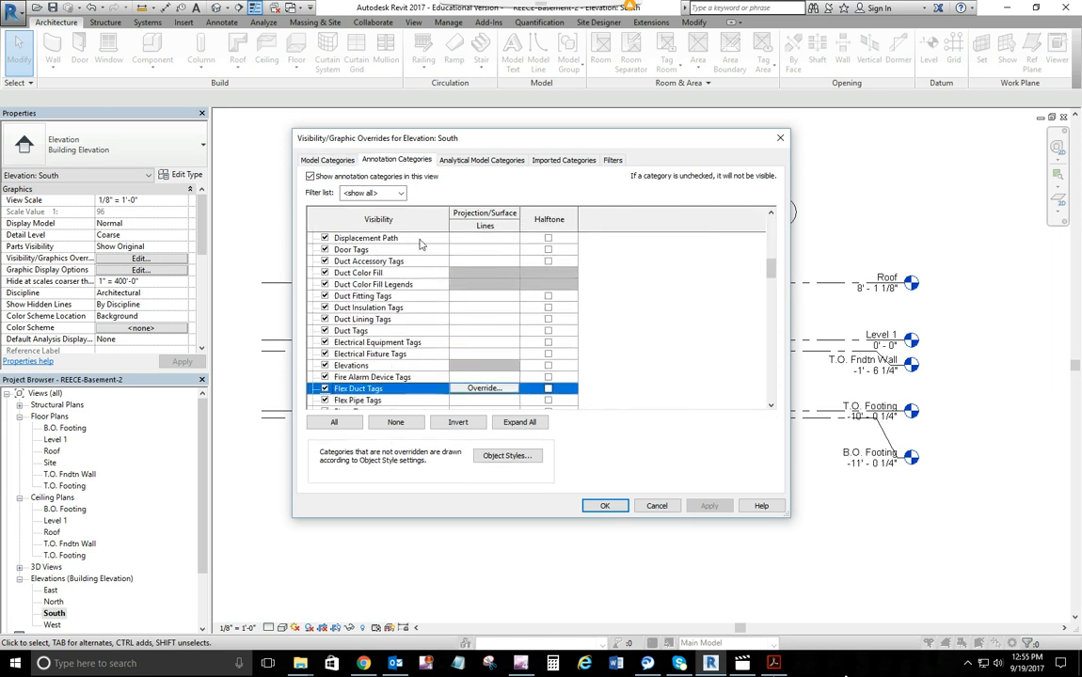
{"action": "scroll", "scroll_direction": "down", "scroll_amount": 3}
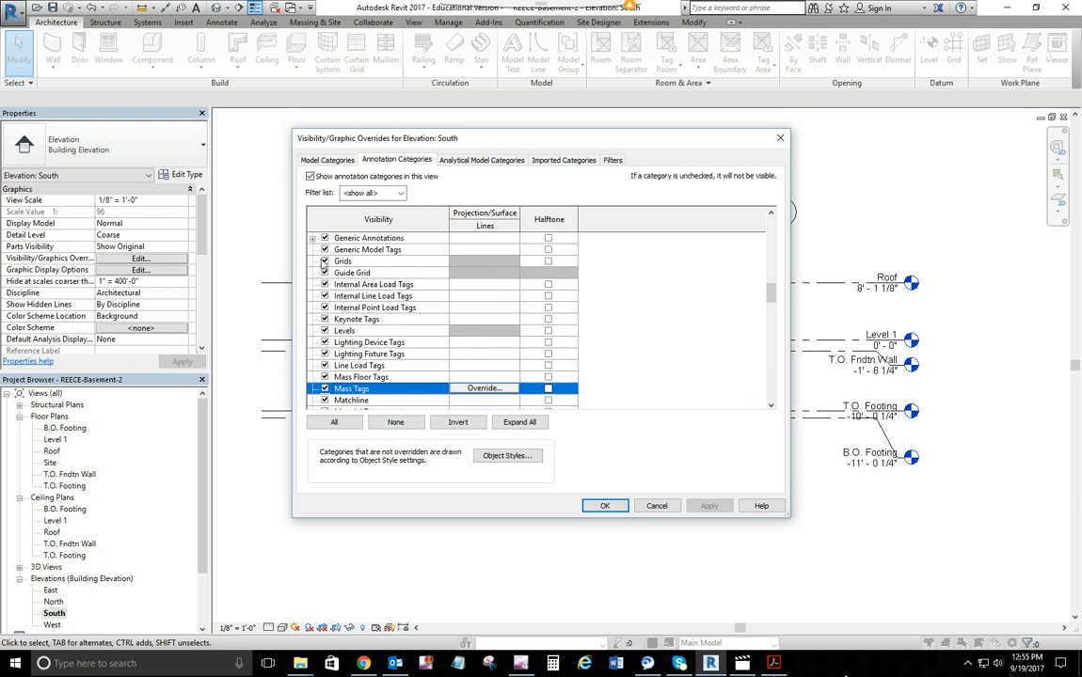
{"action": "mouse_move", "coordinate": [633, 472]}
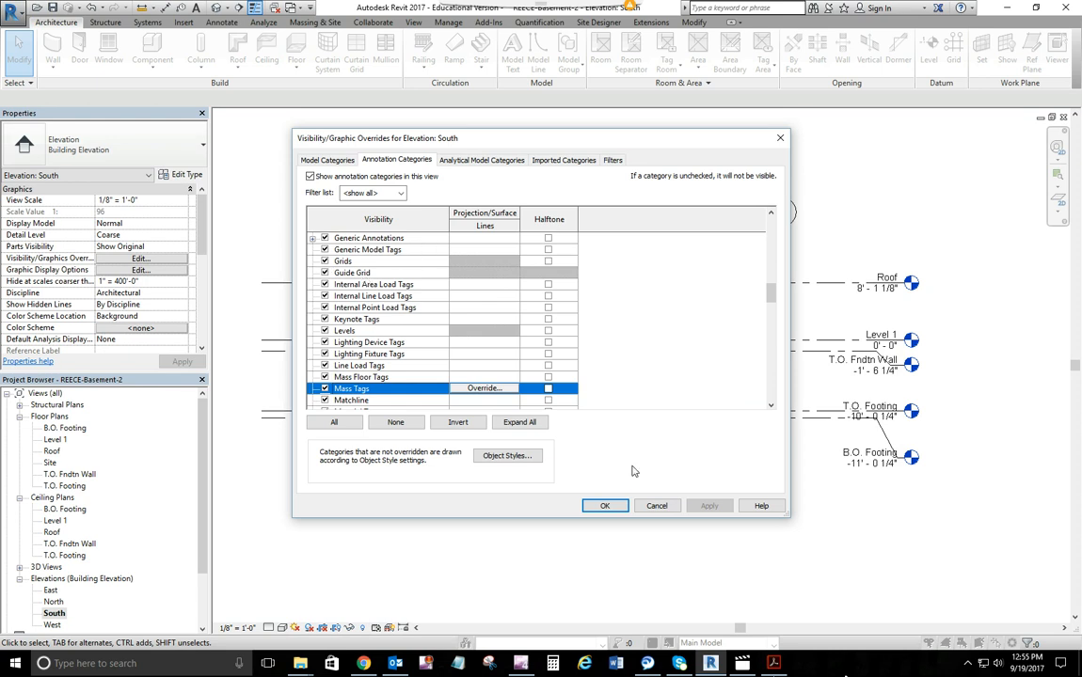
{"action": "left_click", "coordinate": [605, 506]}
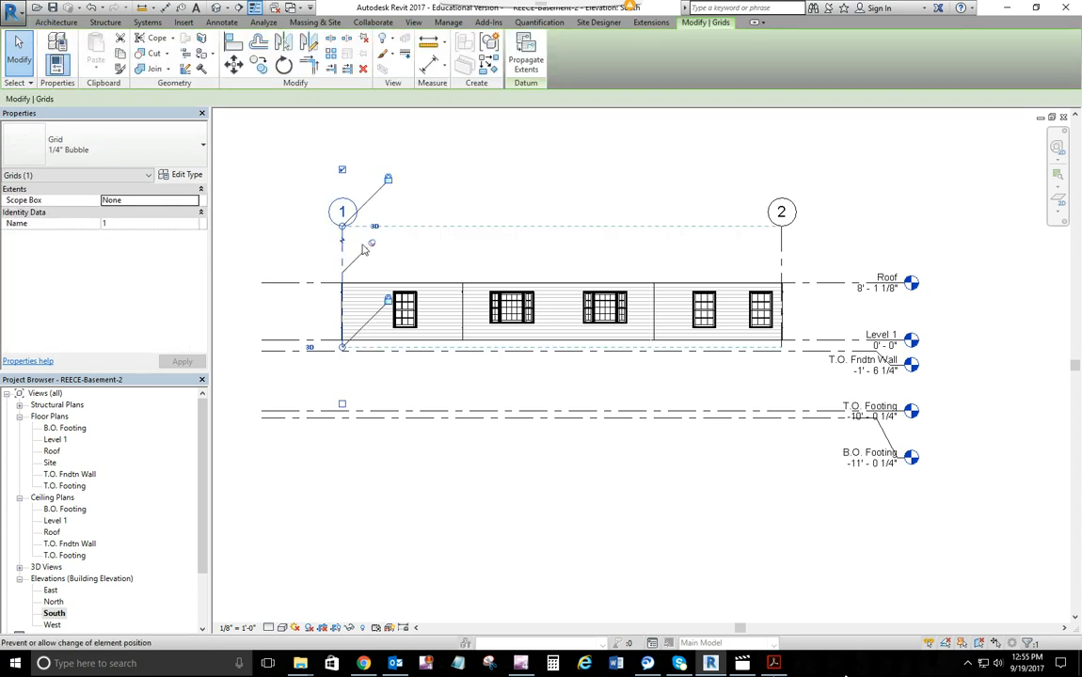
{"action": "mouse_move", "coordinate": [371, 251]}
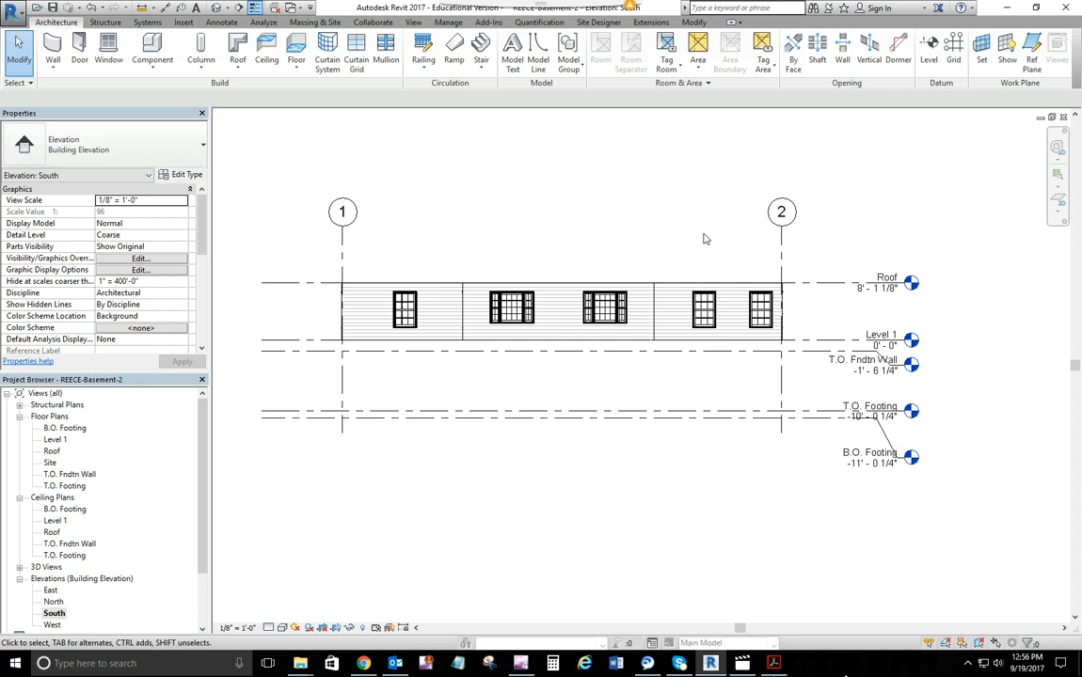
{"action": "mouse_move", "coordinate": [54, 597]}
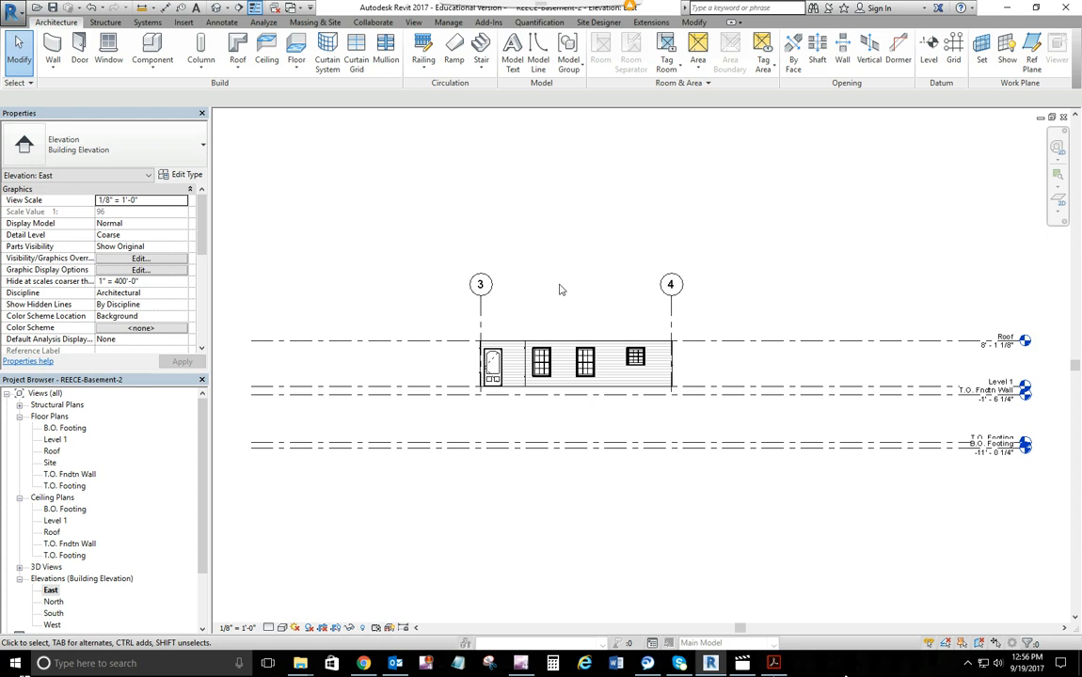
On the East elevation, lengthen grids 3 and 4 below the footing levels
{"action": "left_click", "coordinate": [481, 283]}
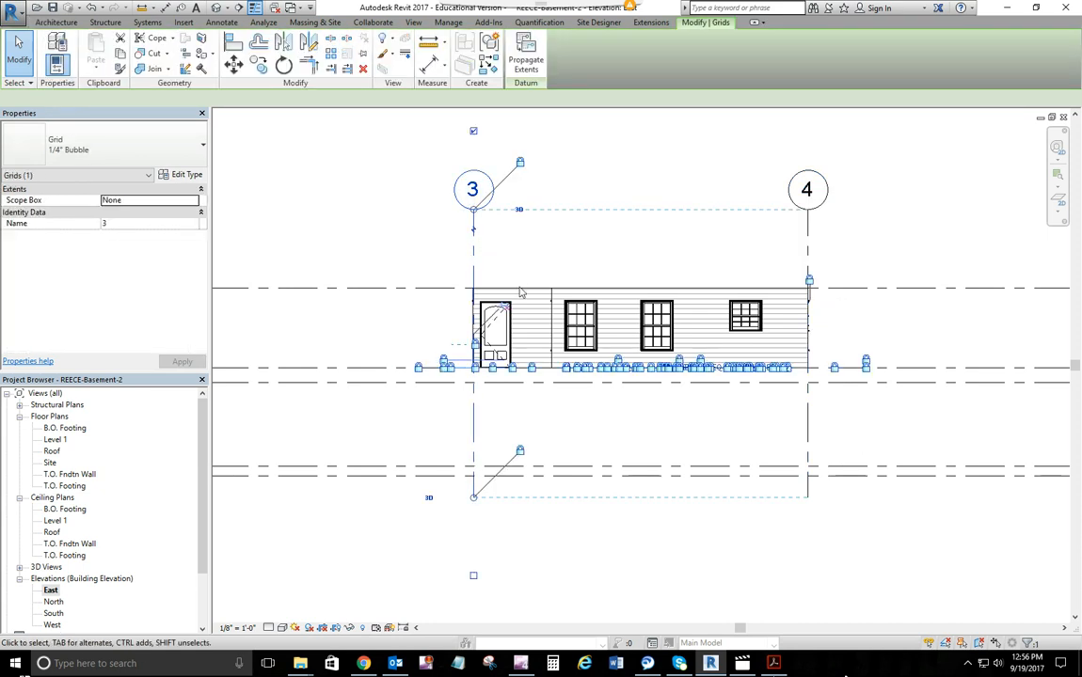
{"action": "left_click", "coordinate": [596, 262]}
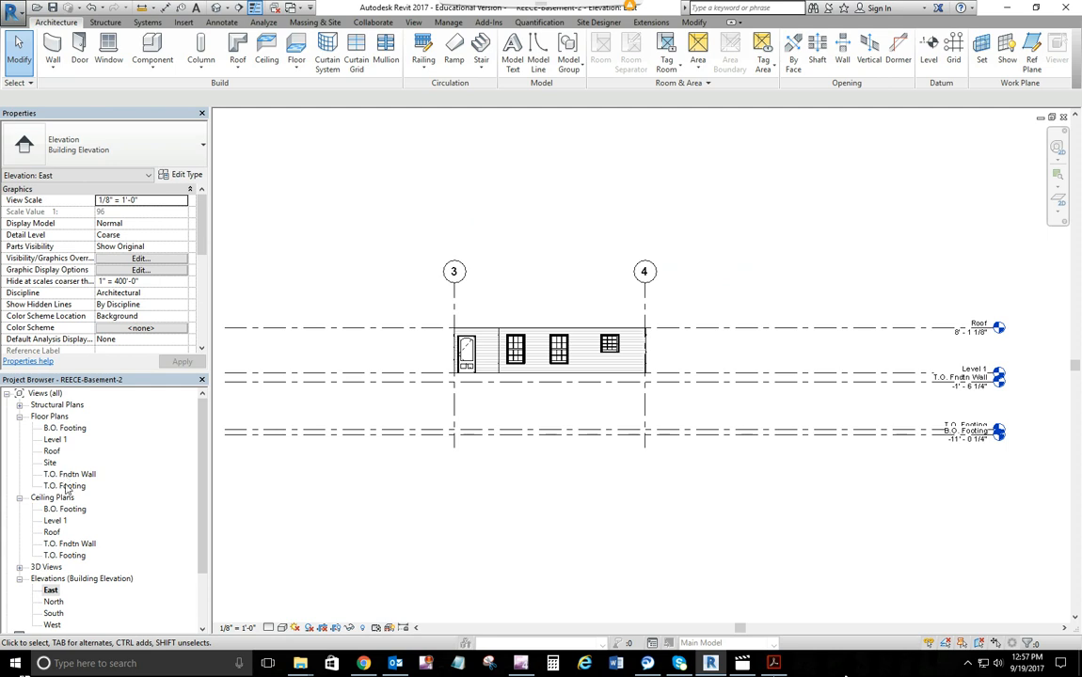
Open the T.O. Footing floor plan and set its scale to 1/4" = 1'-0"
{"action": "double_click", "coordinate": [64, 486]}
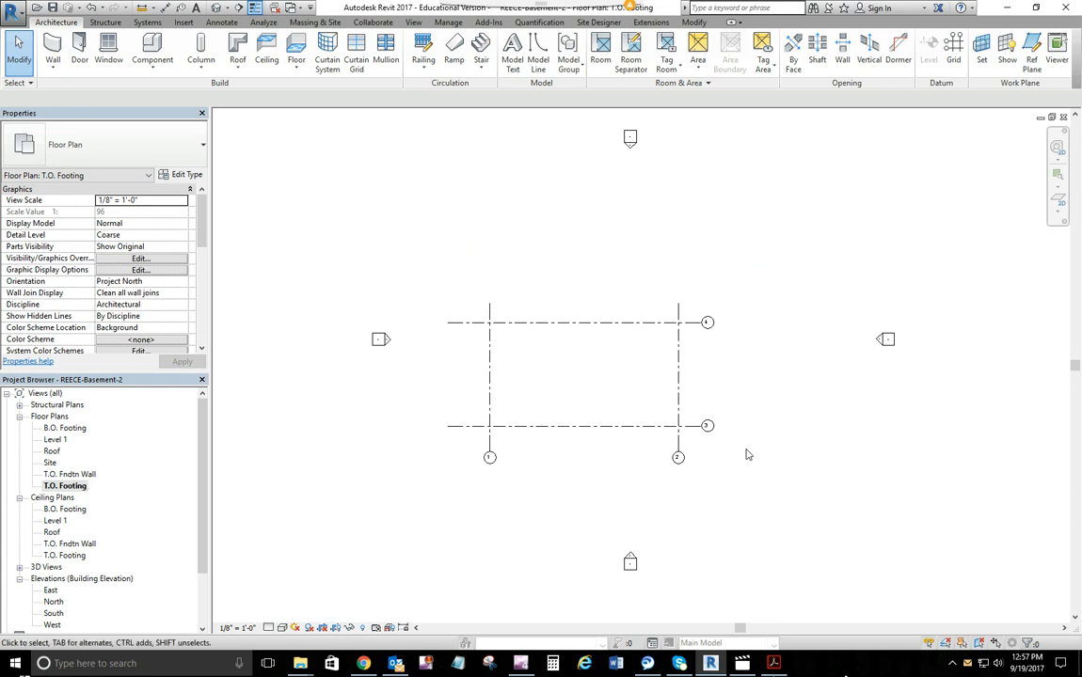
{"action": "mouse_move", "coordinate": [541, 409]}
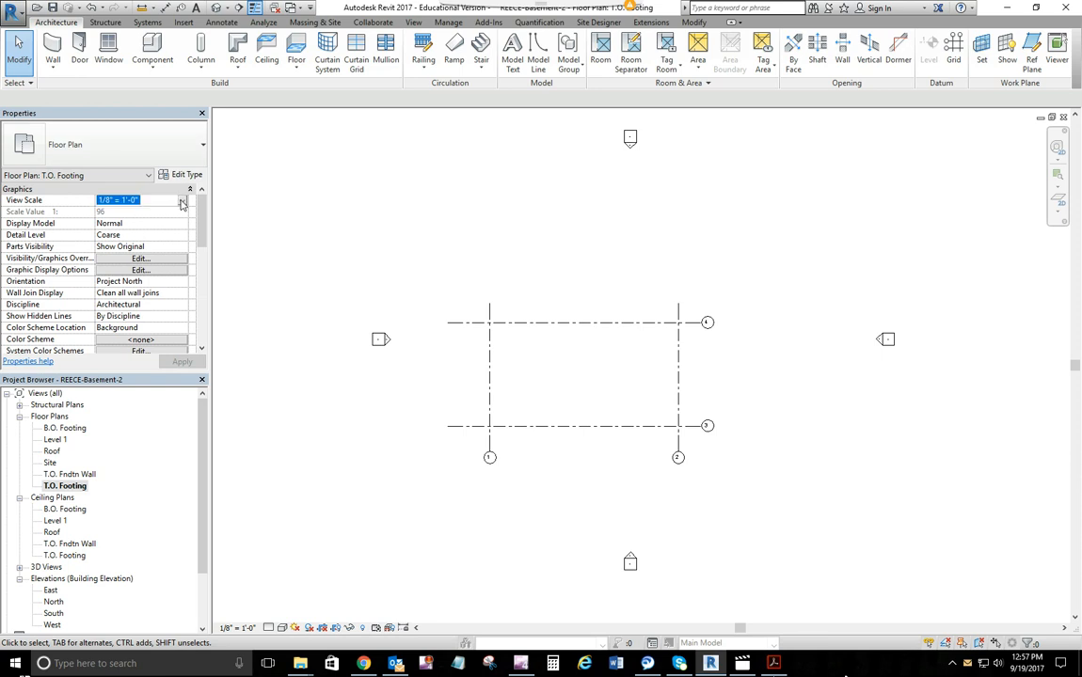
{"action": "left_click", "coordinate": [182, 200]}
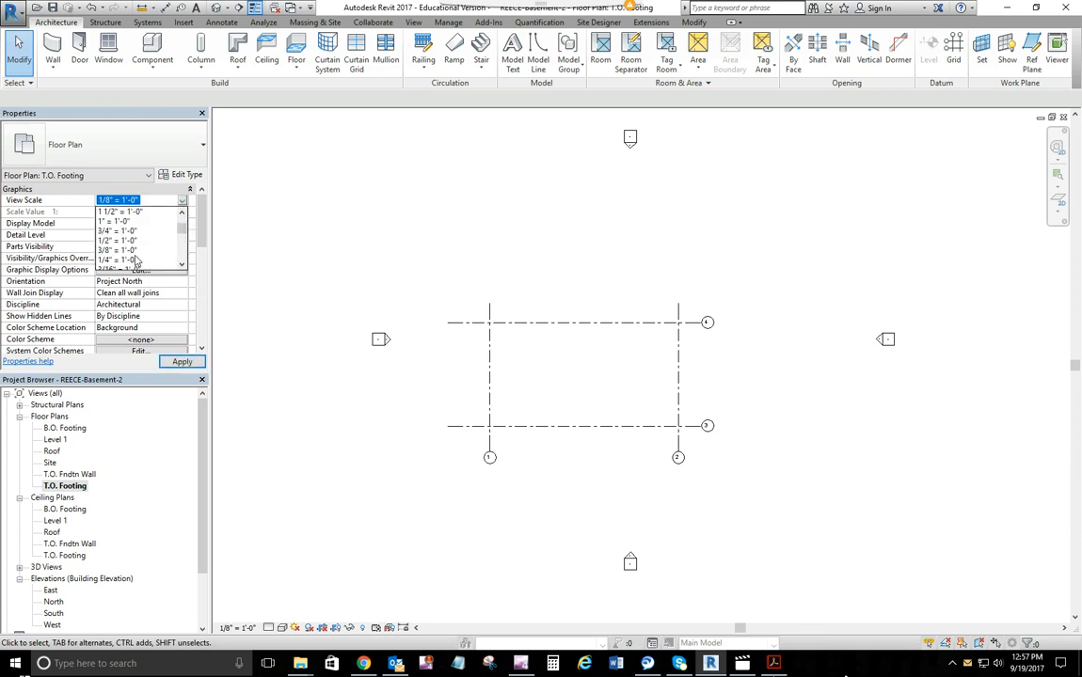
{"action": "left_click", "coordinate": [118, 259]}
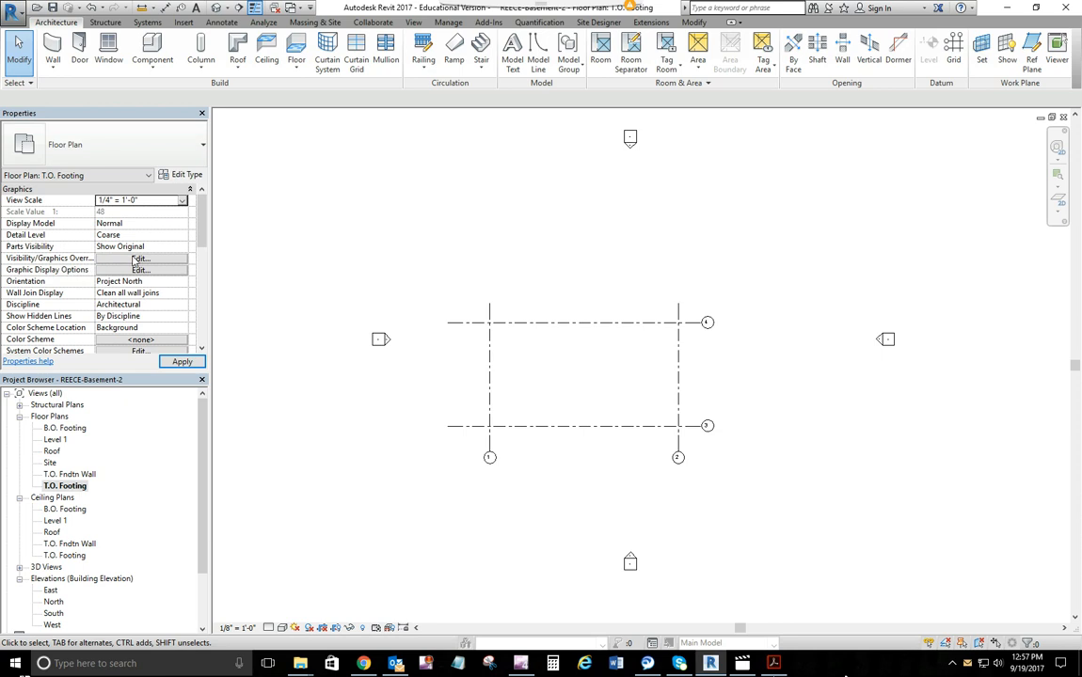
{"action": "scroll", "scroll_direction": "down", "scroll_amount": 3}
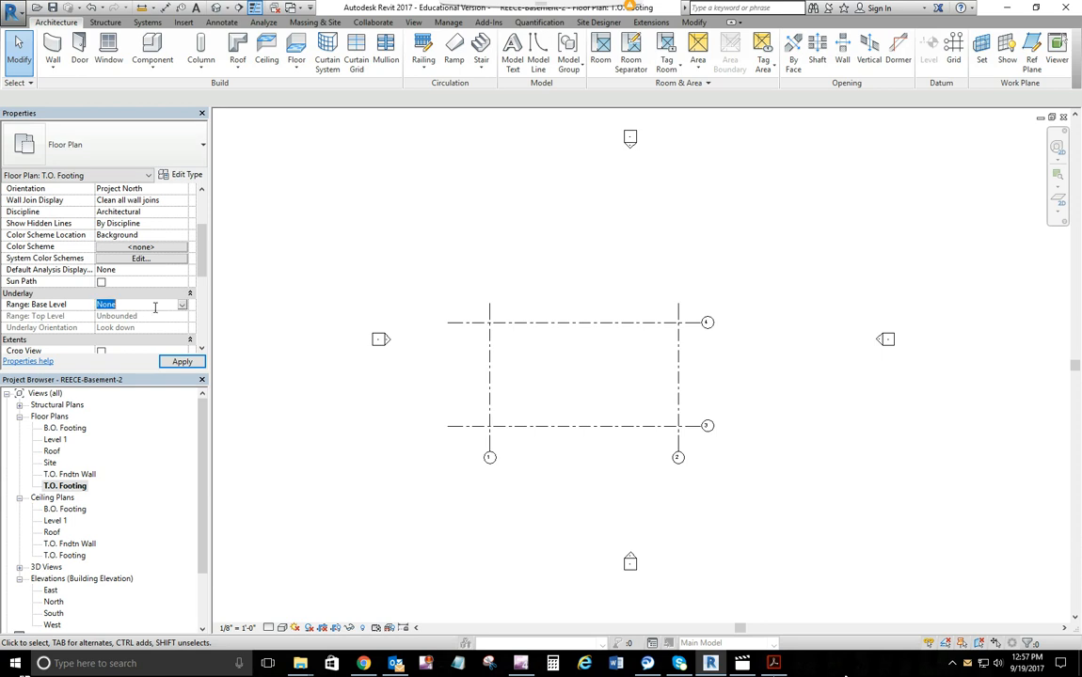
Set the plan's underlay to the base level and its detail level to Fine
{"action": "left_click", "coordinate": [182, 304]}
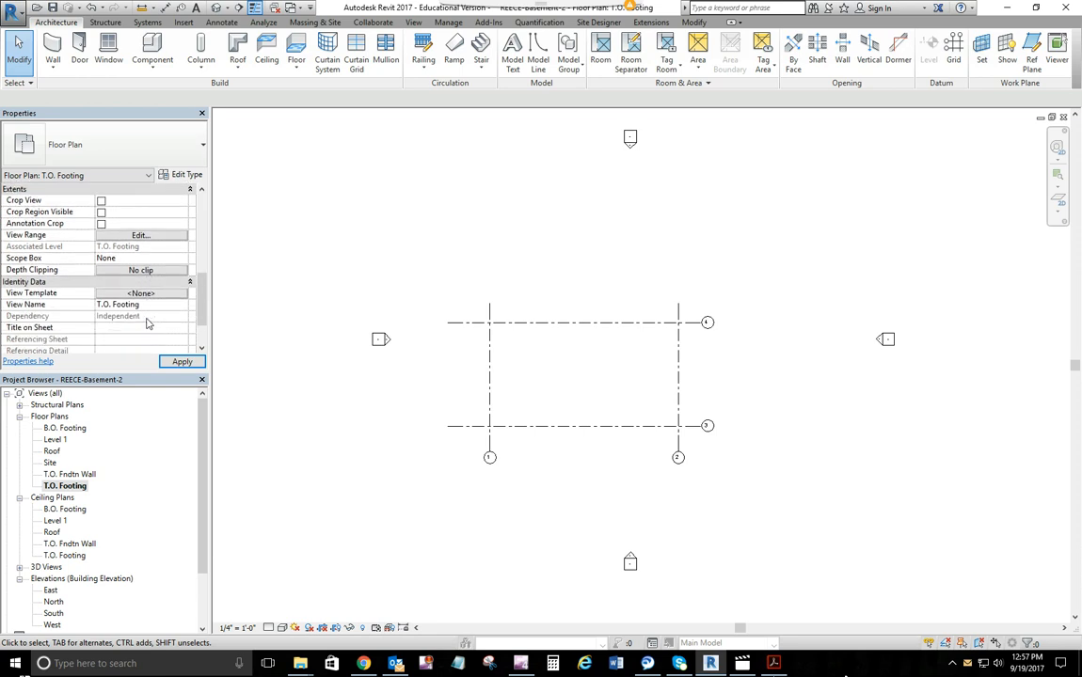
{"action": "scroll", "scroll_direction": "down", "scroll_amount": 3}
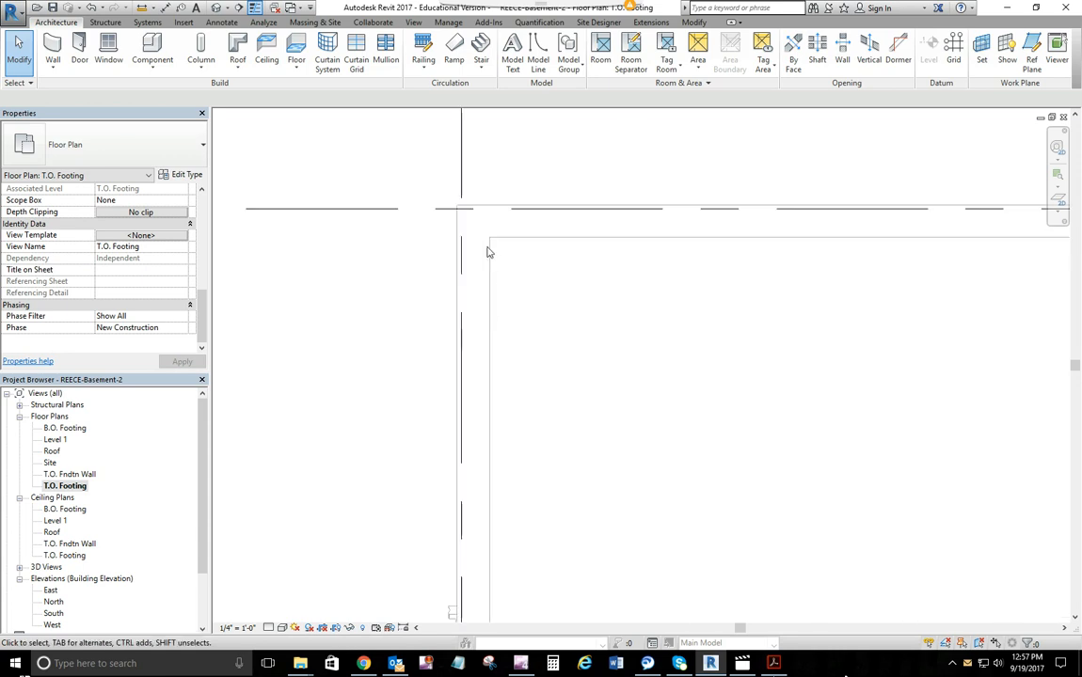
{"action": "left_click", "coordinate": [269, 627]}
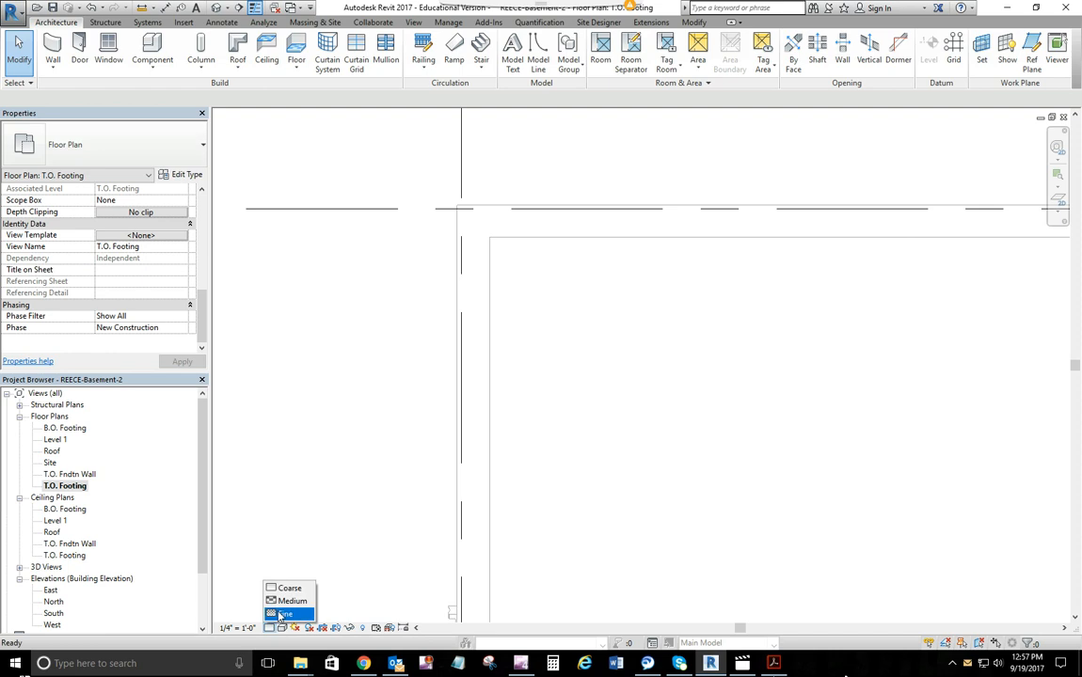
{"action": "left_click", "coordinate": [284, 614]}
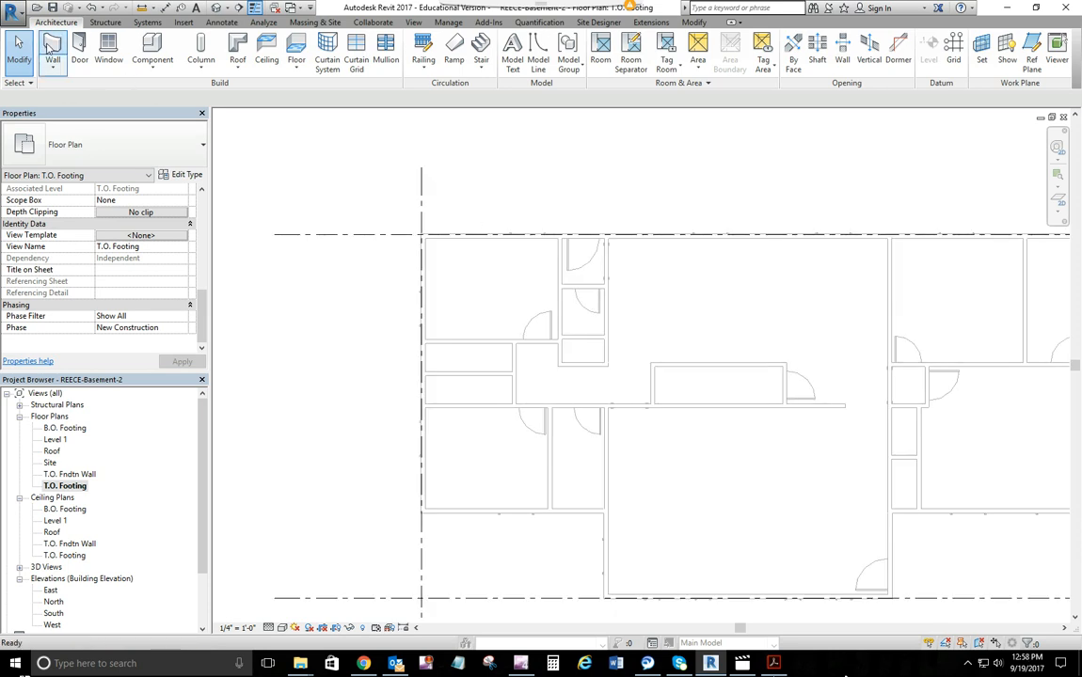
Start a Foundation - 12" Concrete wall and enter an 8' 0" wall height
{"action": "left_click", "coordinate": [52, 49]}
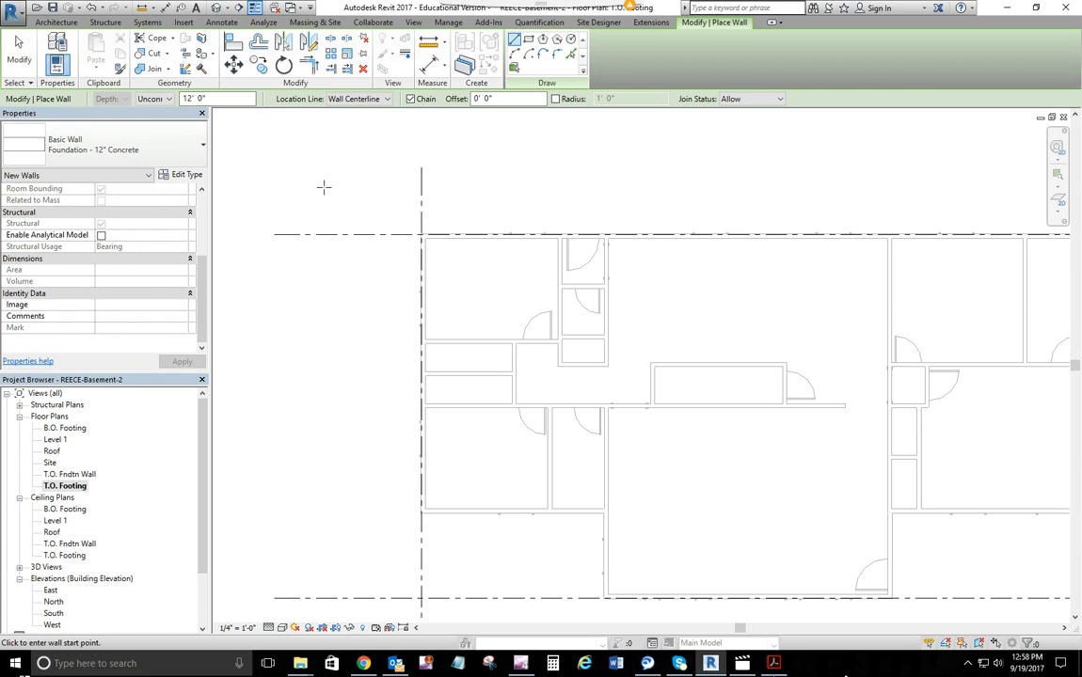
{"action": "mouse_move", "coordinate": [322, 188]}
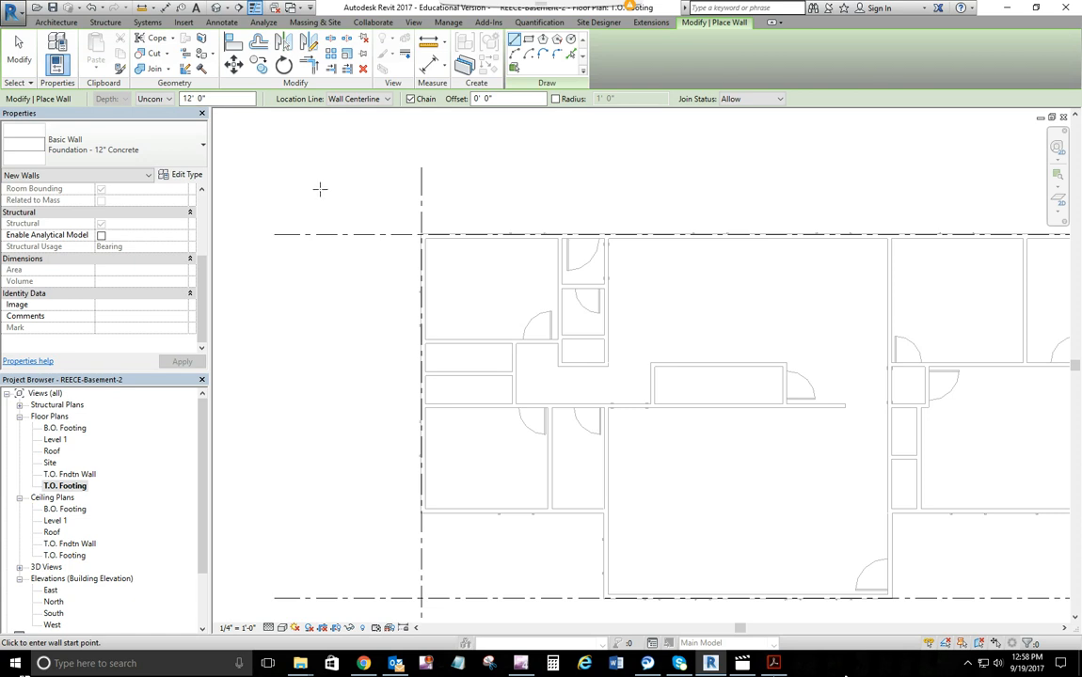
{"action": "mouse_move", "coordinate": [317, 130]}
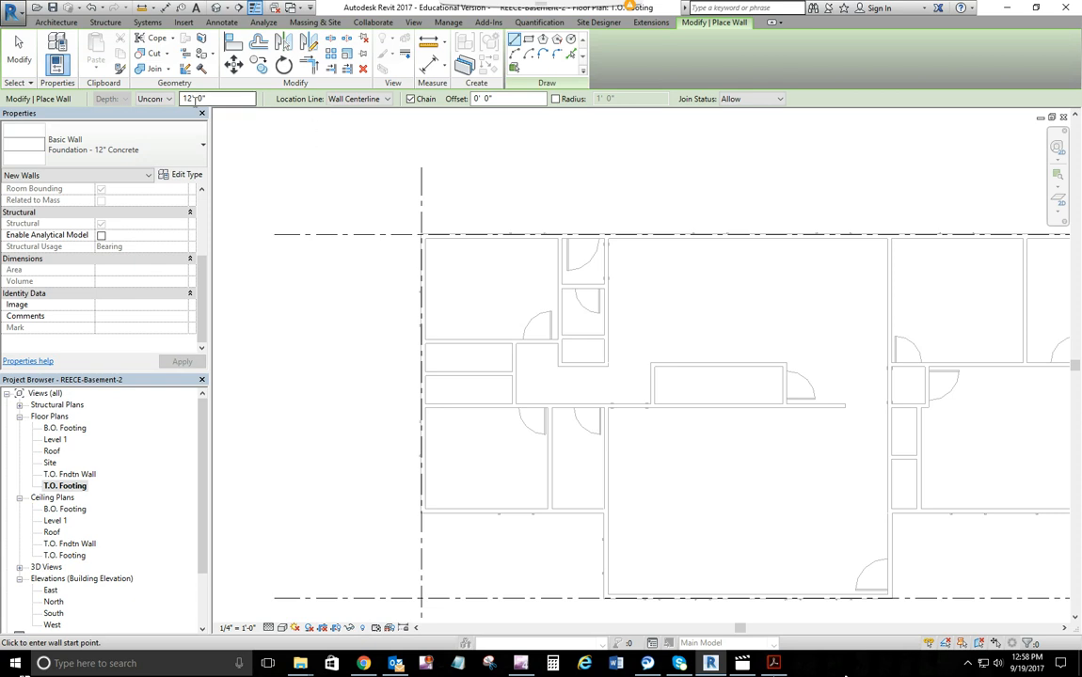
{"action": "left_click", "coordinate": [150, 98]}
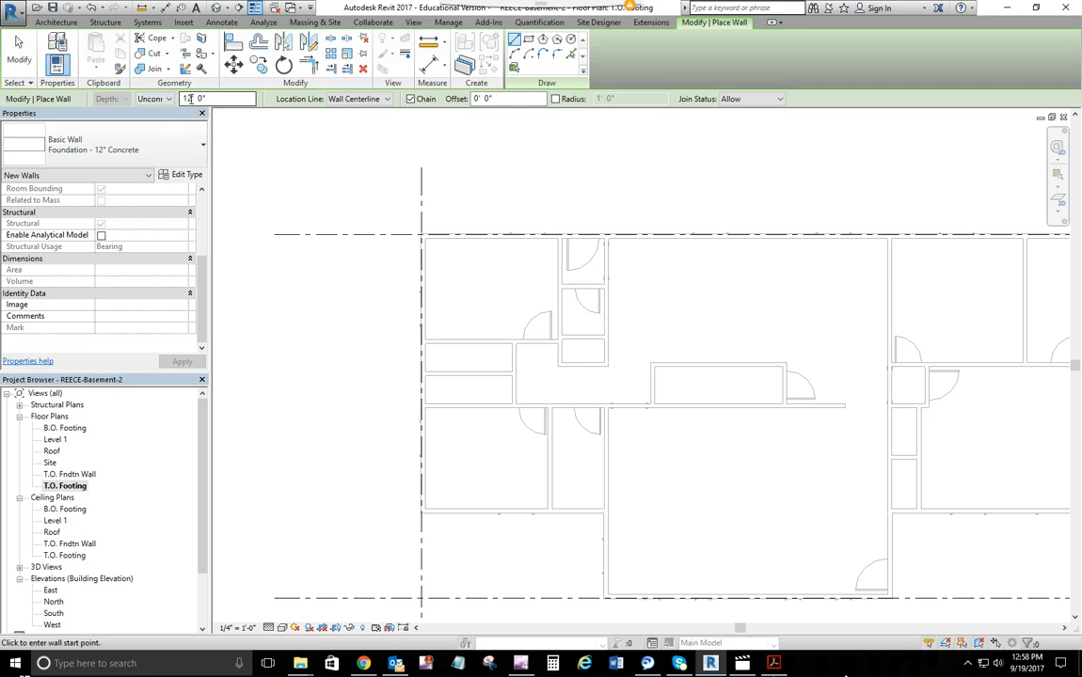
{"action": "type", "text": "8' 0\""}
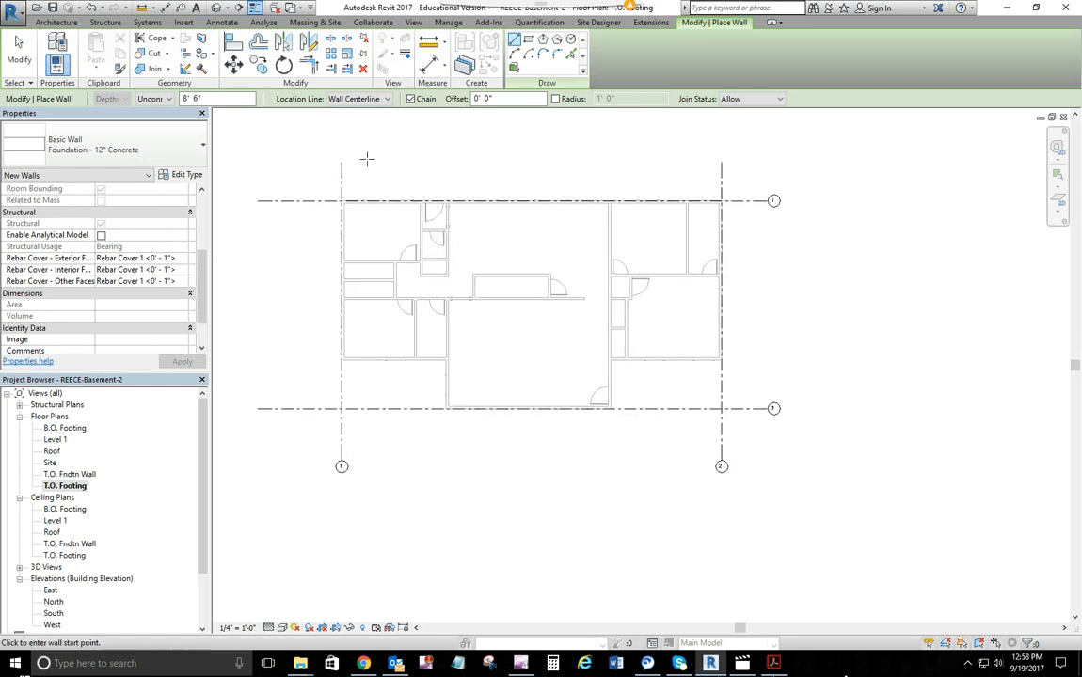
{"action": "mouse_move", "coordinate": [352, 215]}
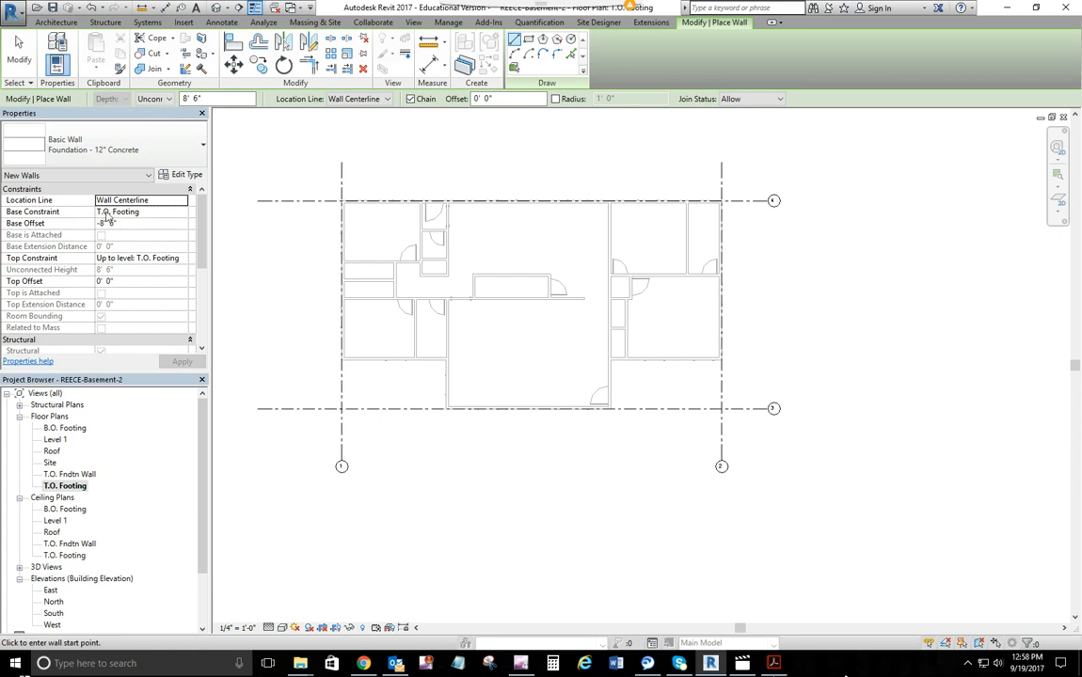
Base walls at T.O. Footing with 0 offset, keeping Unconnected height after the top-constraint error
{"action": "left_click", "coordinate": [141, 223]}
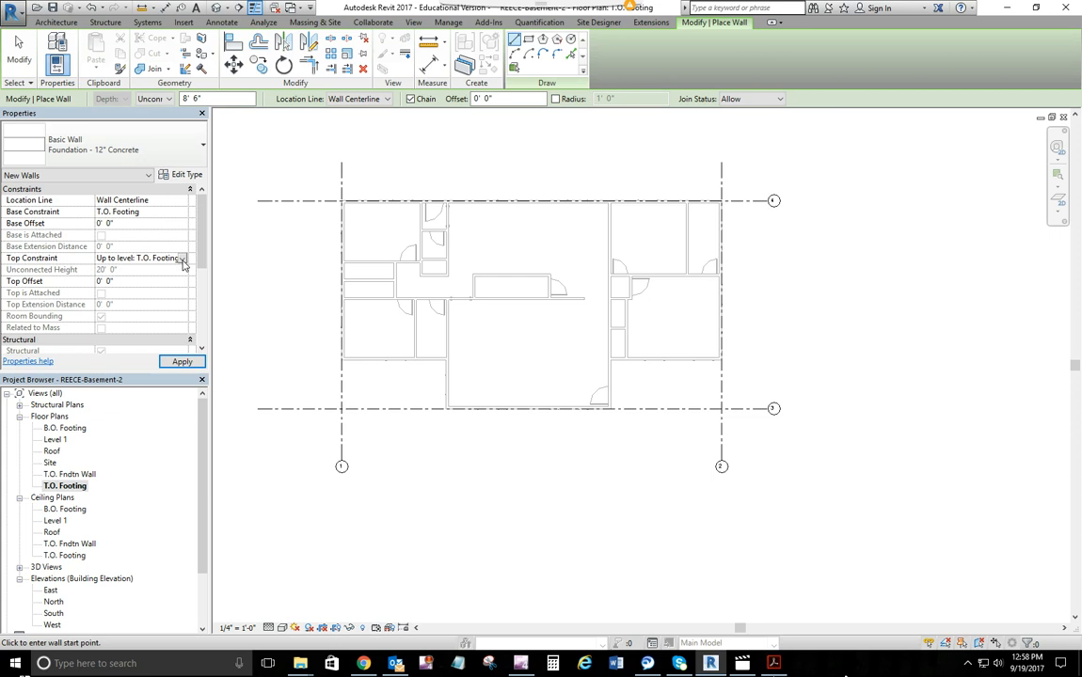
{"action": "left_click", "coordinate": [183, 258]}
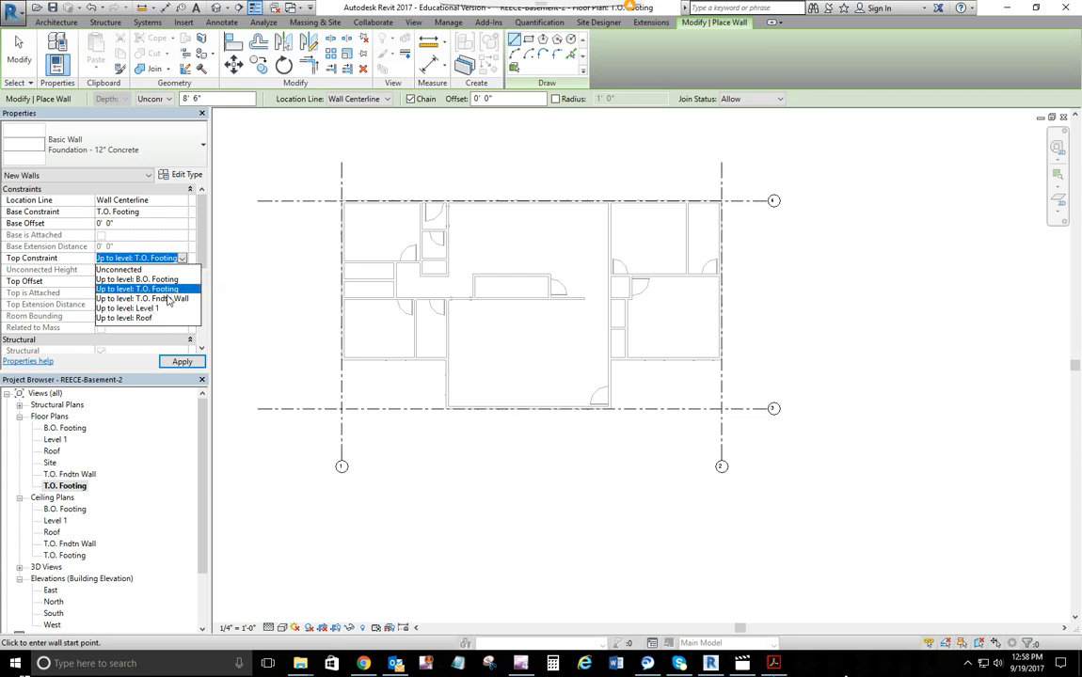
{"action": "left_click", "coordinate": [141, 298]}
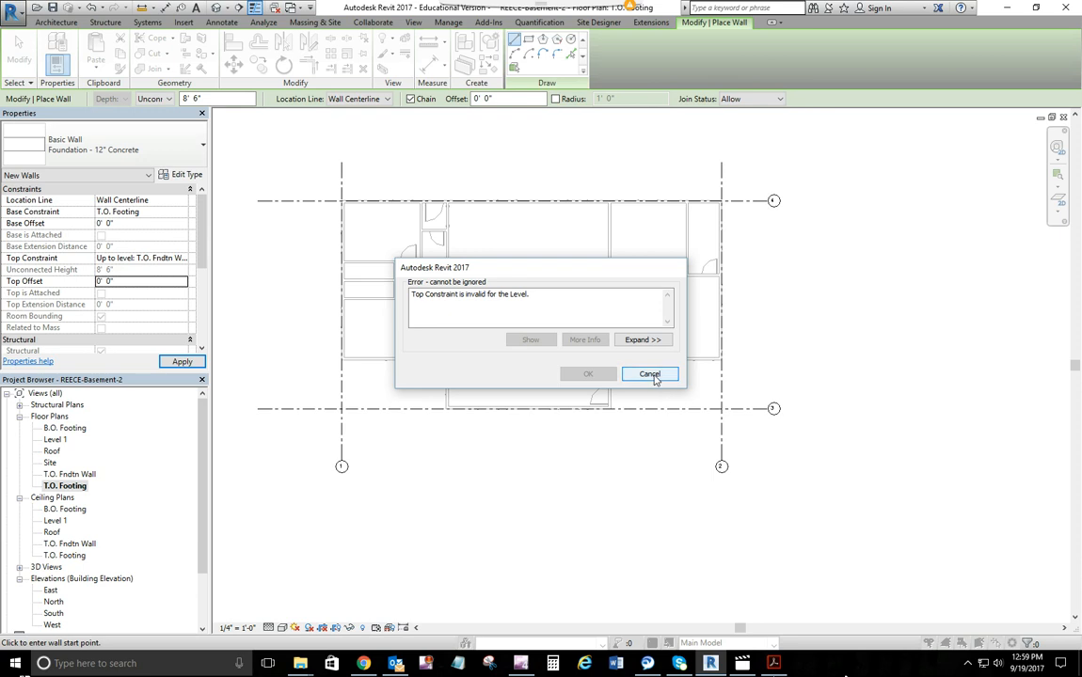
{"action": "left_click", "coordinate": [649, 374]}
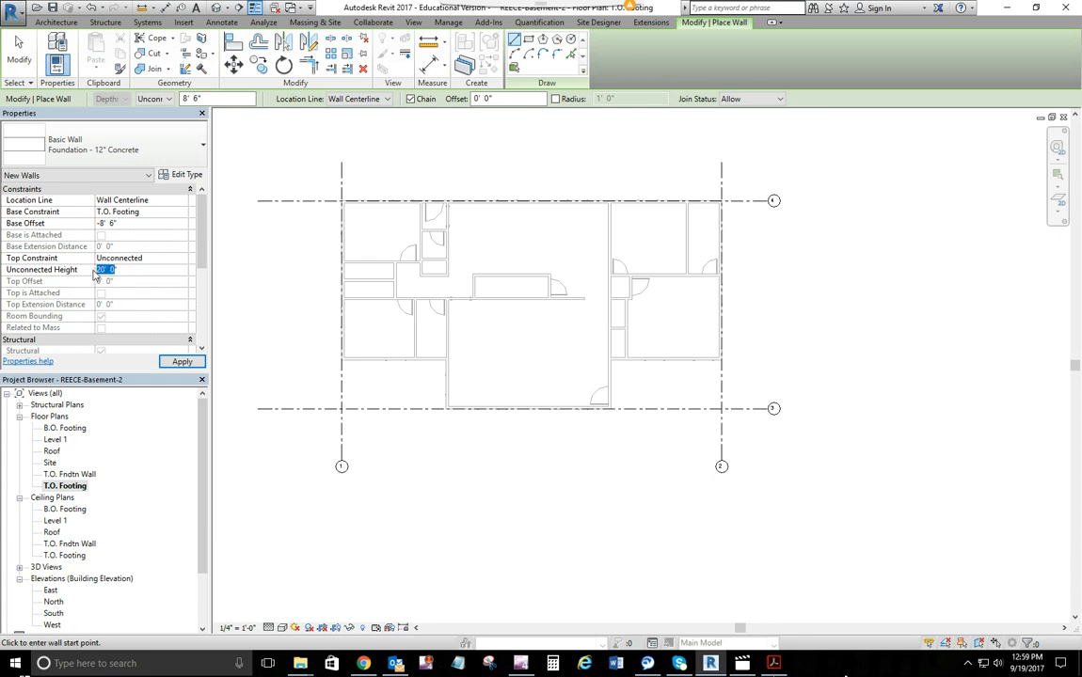
{"action": "type", "text": "8' 9\""}
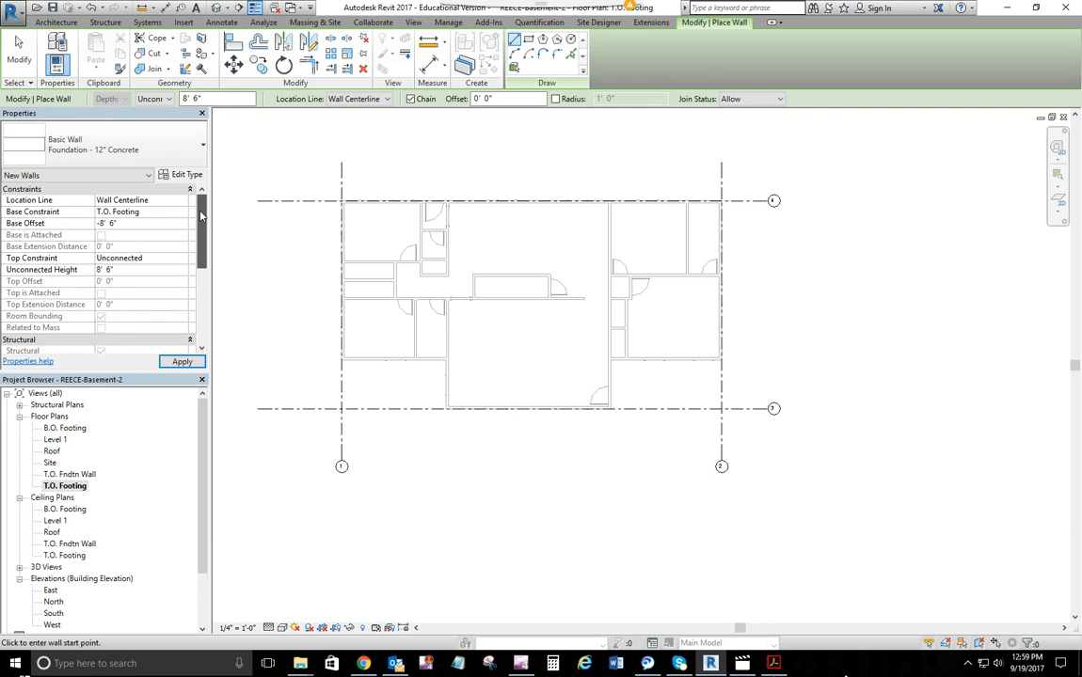
{"action": "left_click", "coordinate": [141, 223]}
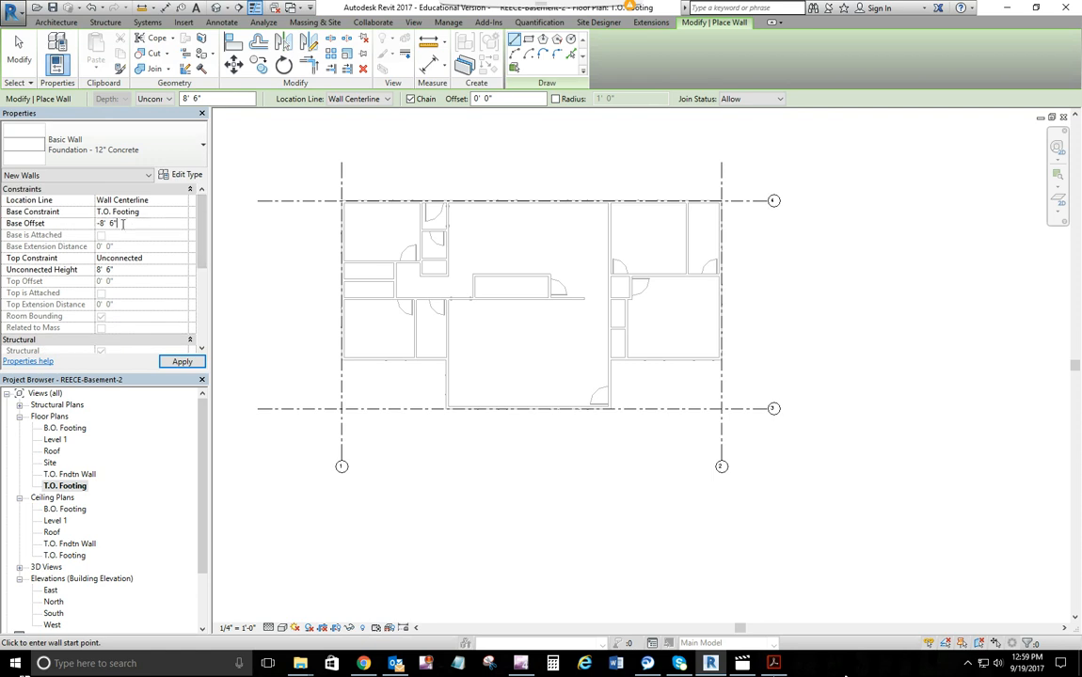
{"action": "type", "text": "0"}
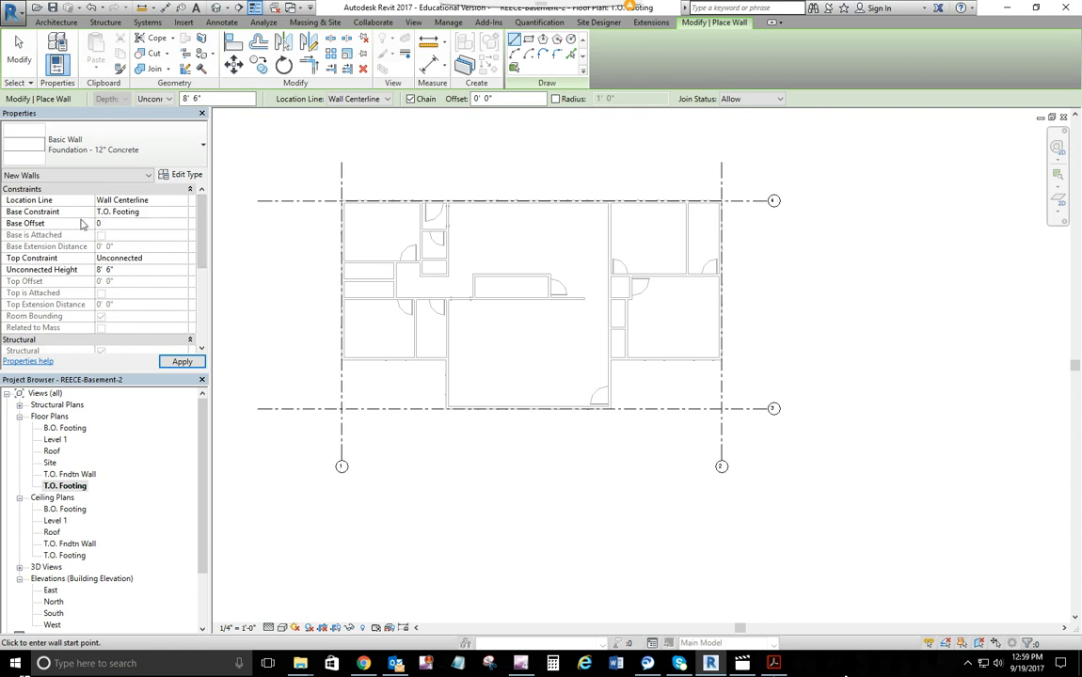
{"action": "mouse_move", "coordinate": [169, 245]}
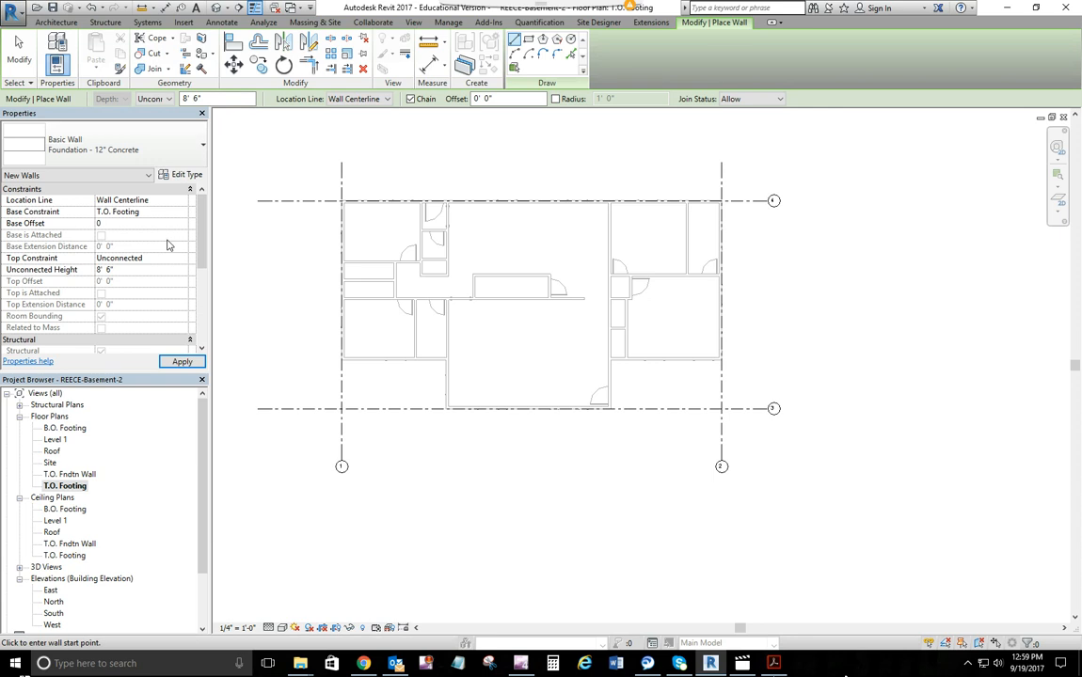
{"action": "left_click", "coordinate": [141, 223]}
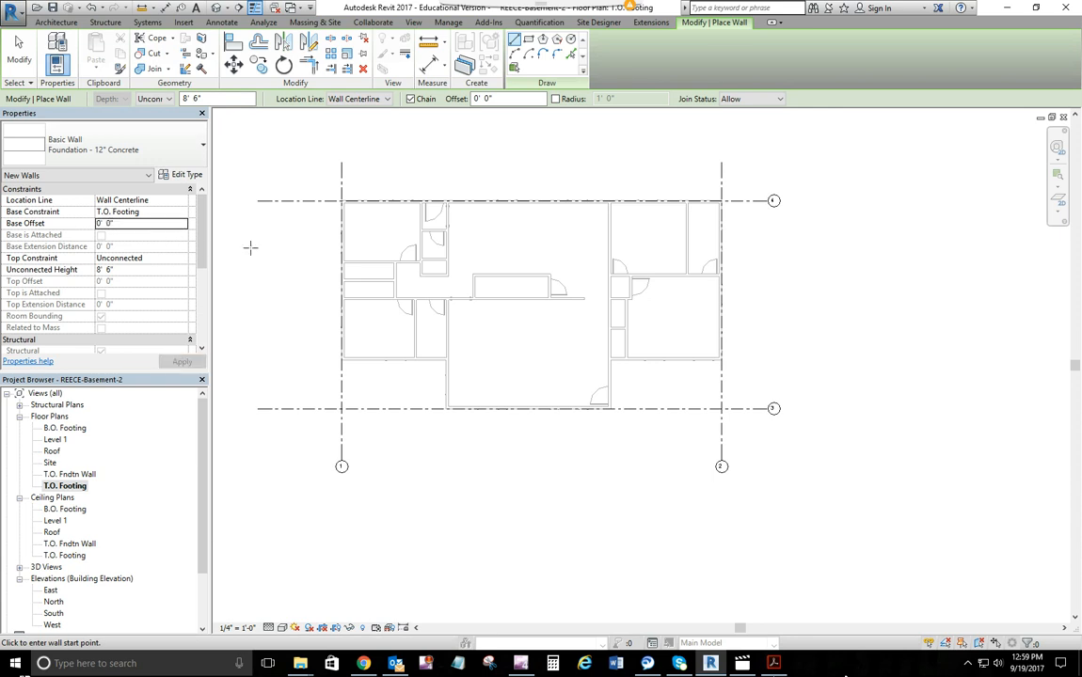
{"action": "mouse_move", "coordinate": [356, 217]}
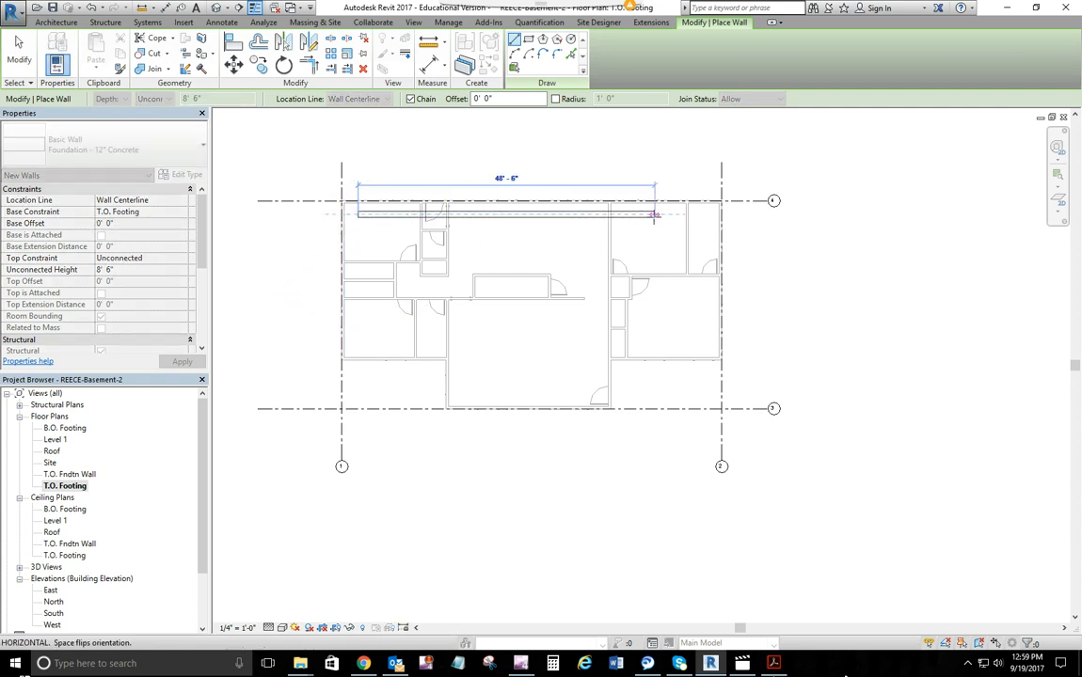
Draw the 12" foundation walls around the basement outline, starting along the upper gridline
{"action": "left_click_drag", "start_coordinate": [654, 215], "coordinate": [707, 215]}
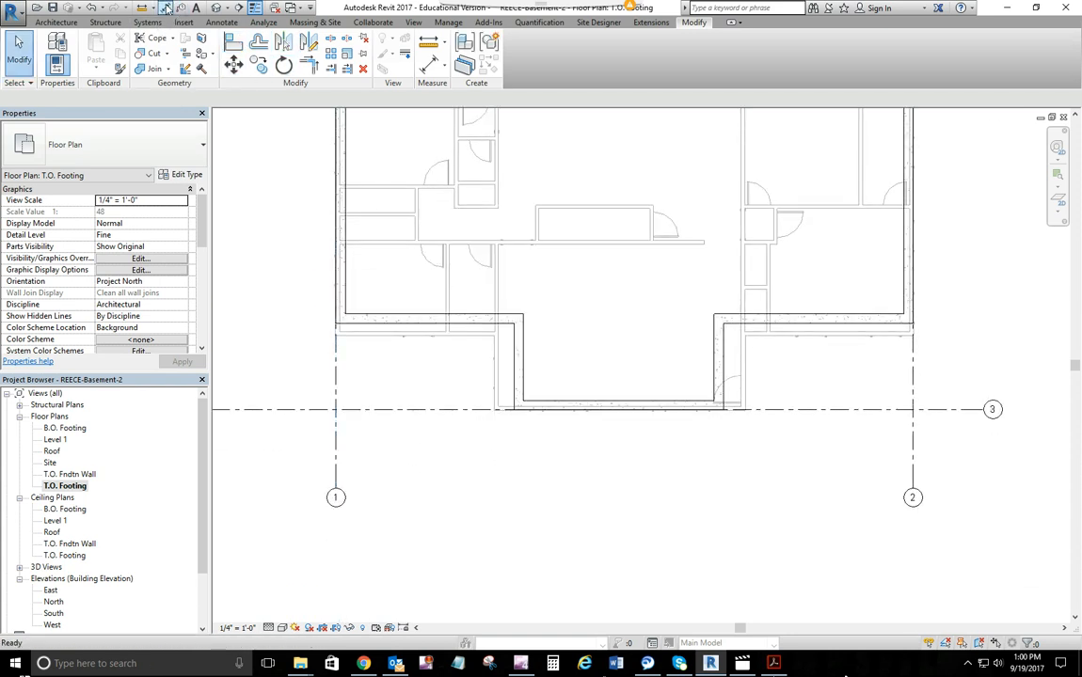
Dimension grid 1 to grid 2 across the walls, editing the left segment to 17
{"action": "left_click", "coordinate": [521, 47]}
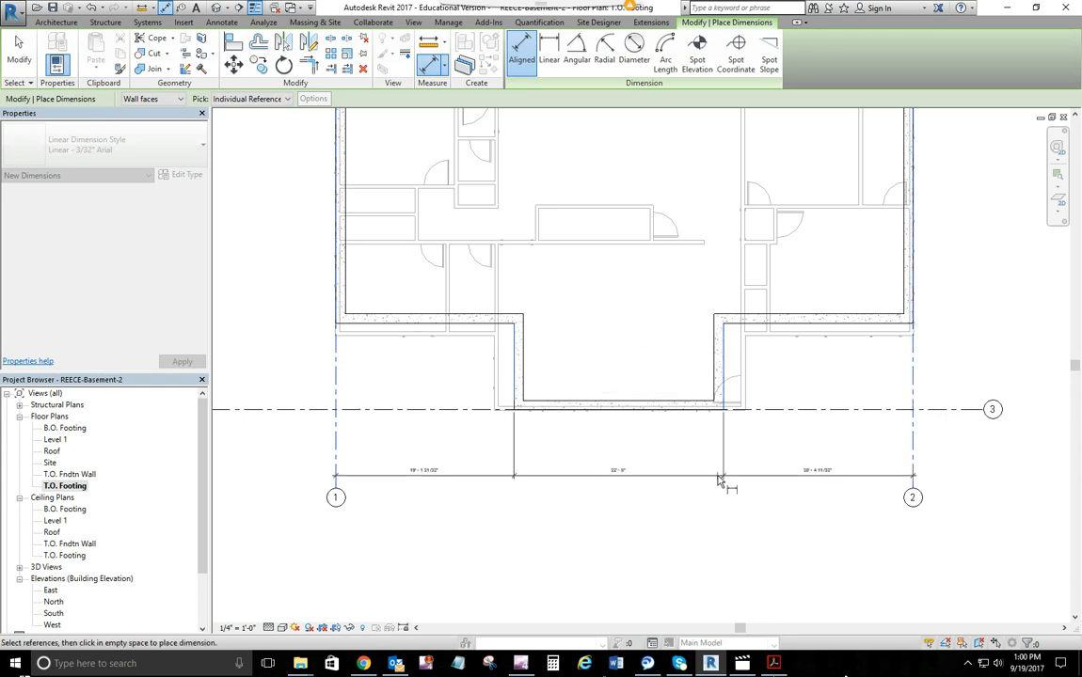
{"action": "left_click", "coordinate": [517, 362]}
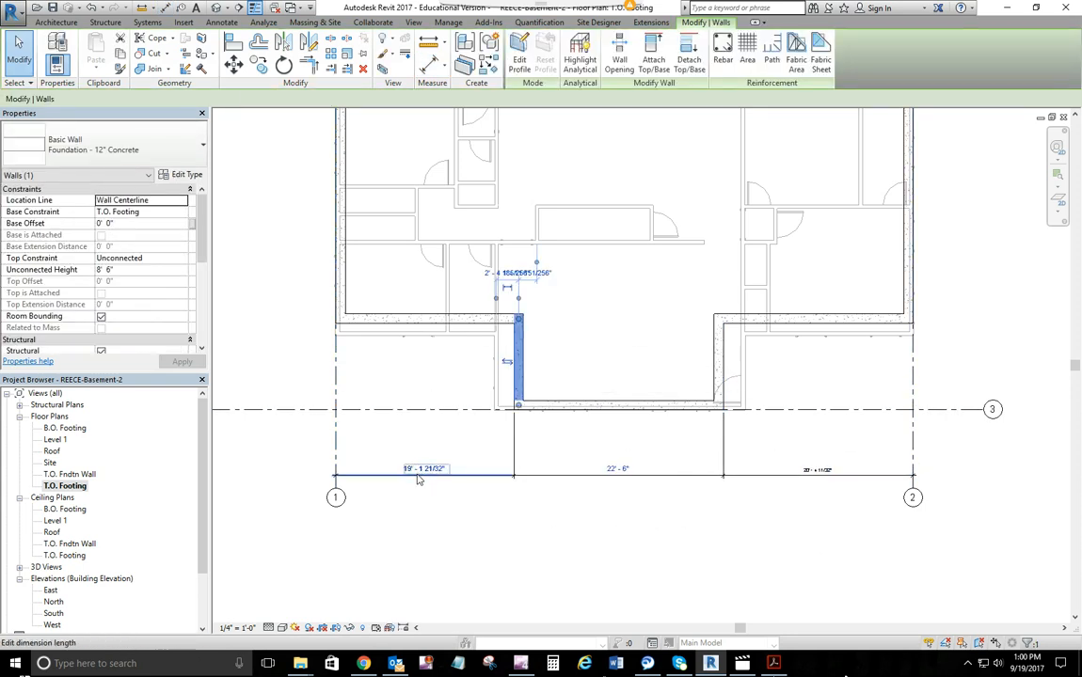
{"action": "type", "text": "17"}
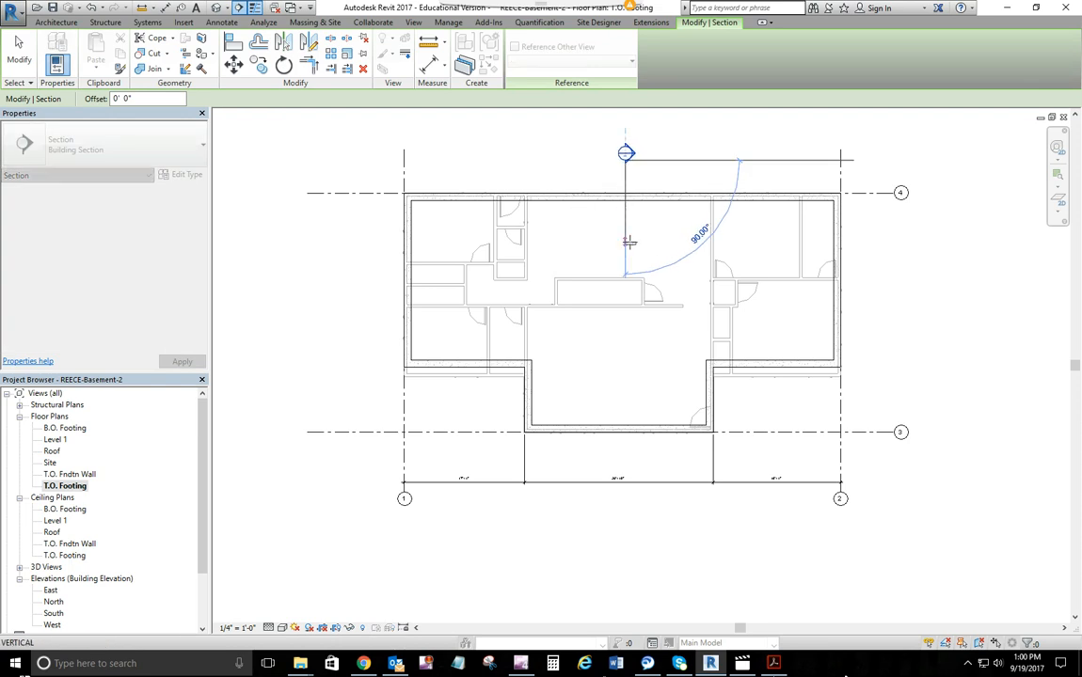
Place a section line across the foundation plan and go to its Section 1 view
{"action": "left_click", "coordinate": [625, 243]}
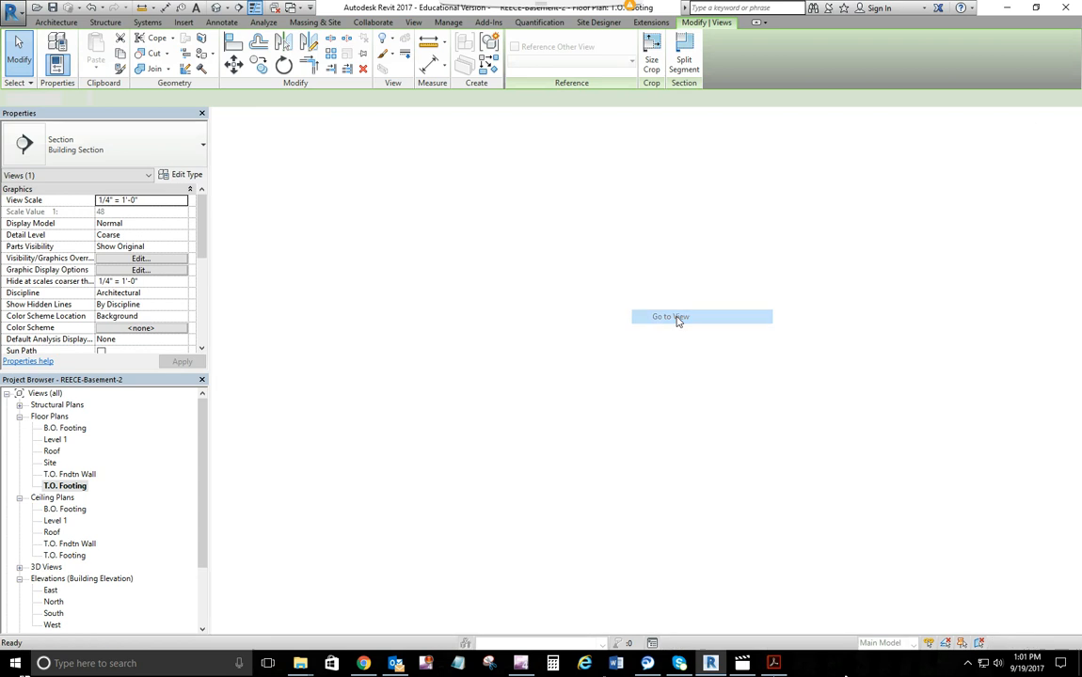
{"action": "left_click", "coordinate": [671, 316]}
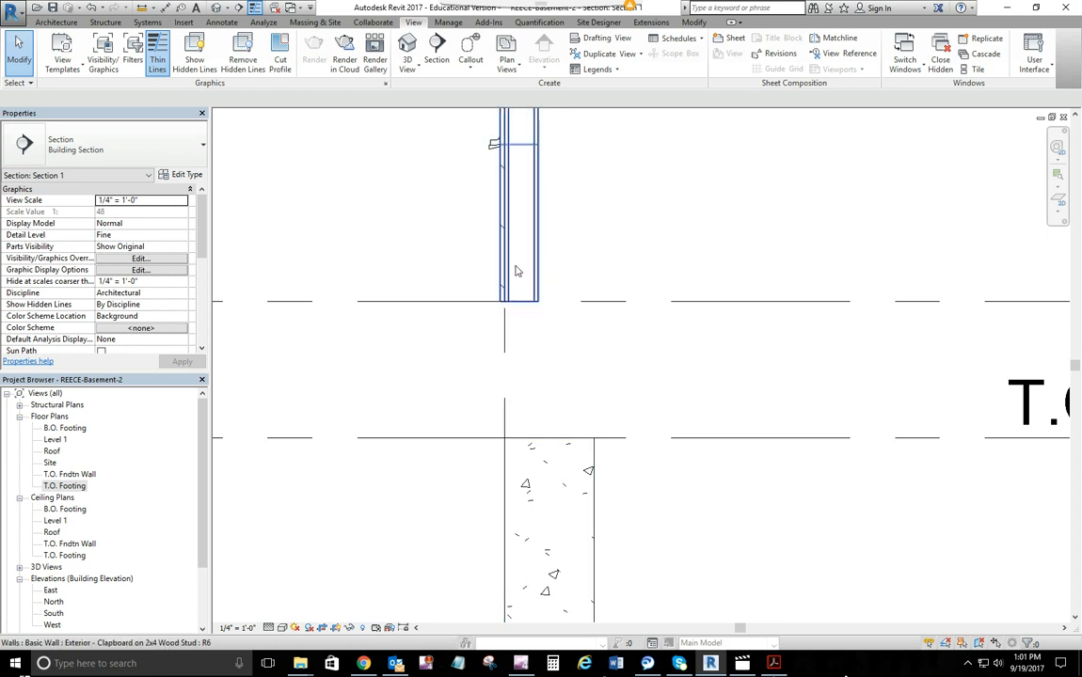
{"action": "mouse_move", "coordinate": [515, 272]}
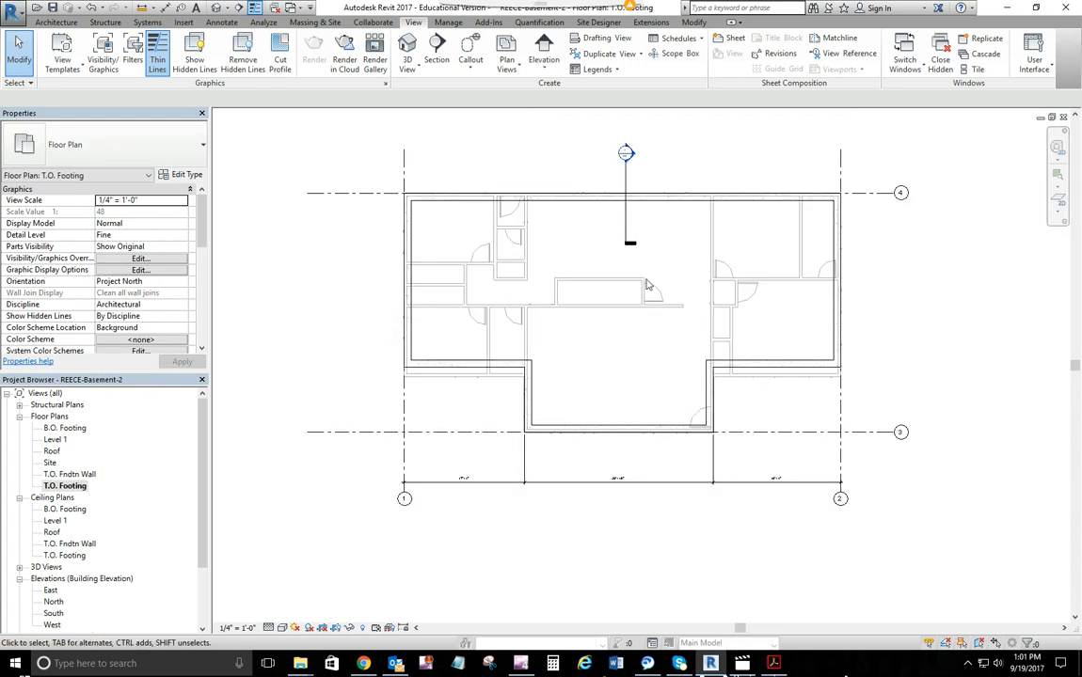
Return to the T.O. Footing floor plan showing the section line and dimension string
{"action": "left_click", "coordinate": [461, 367]}
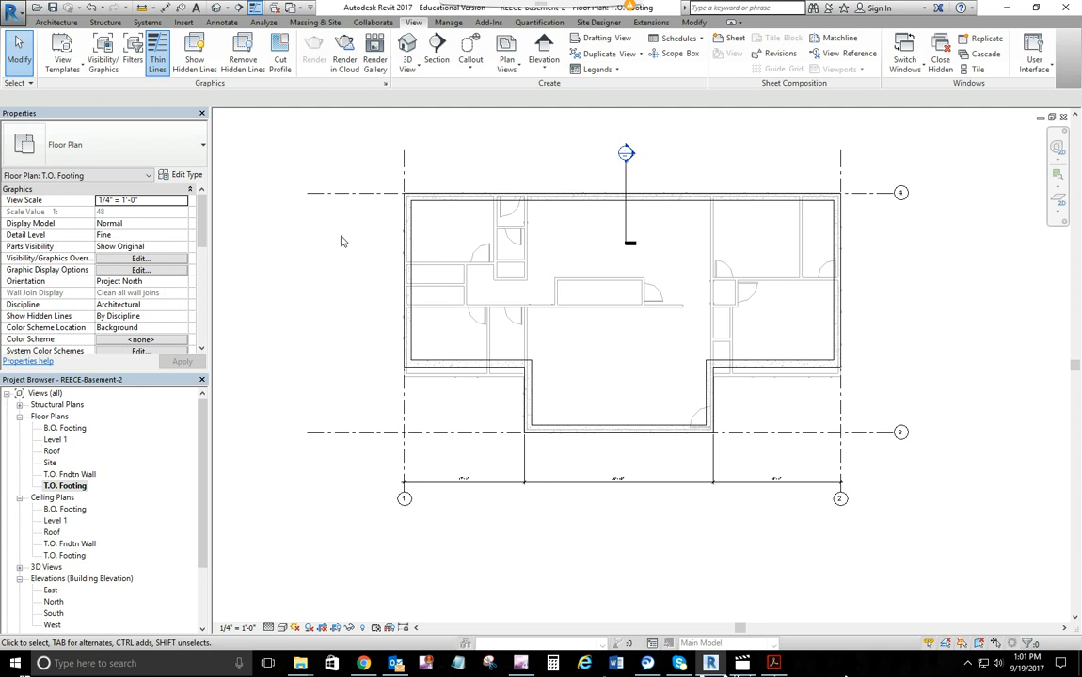
{"action": "mouse_move", "coordinate": [456, 399]}
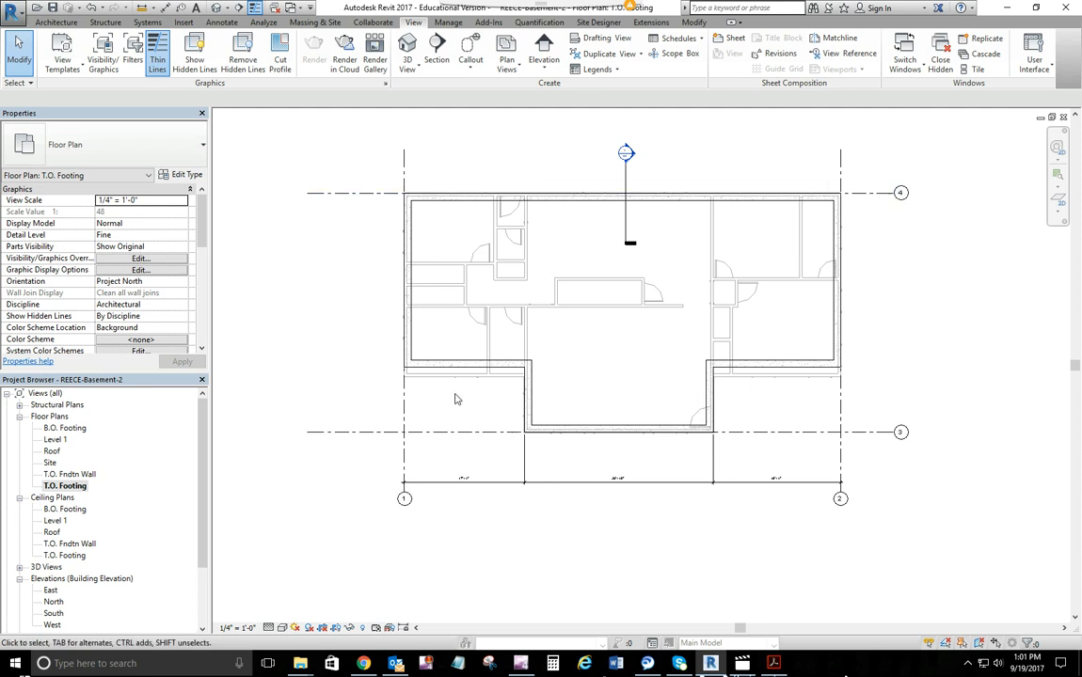
{"action": "mouse_move", "coordinate": [251, 184]}
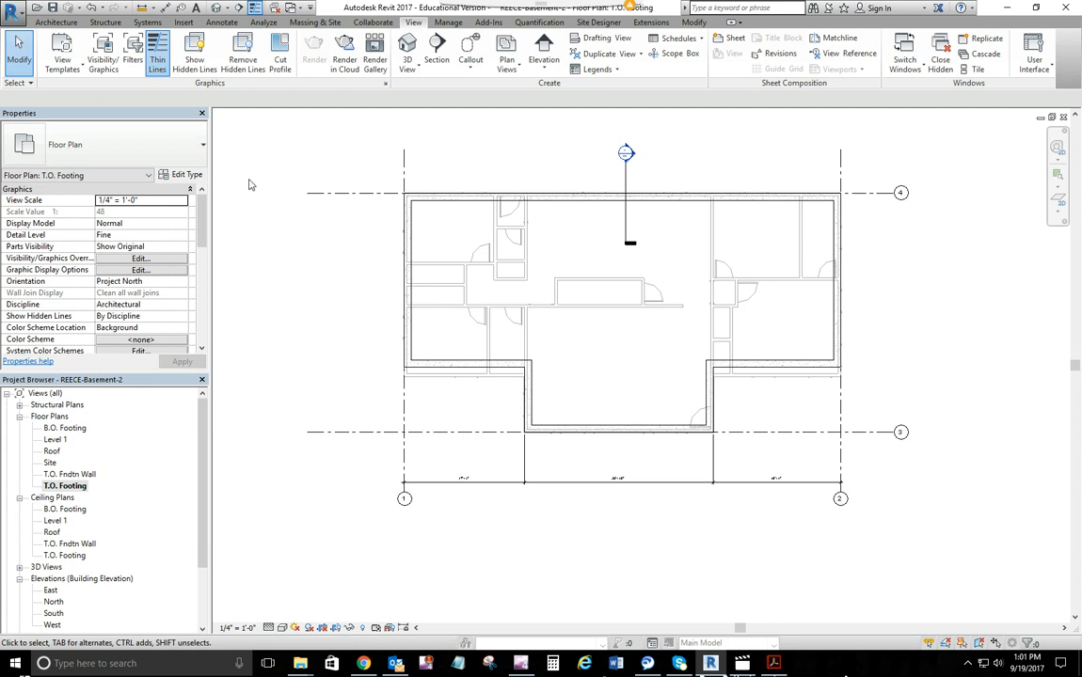
{"action": "mouse_move", "coordinate": [251, 250]}
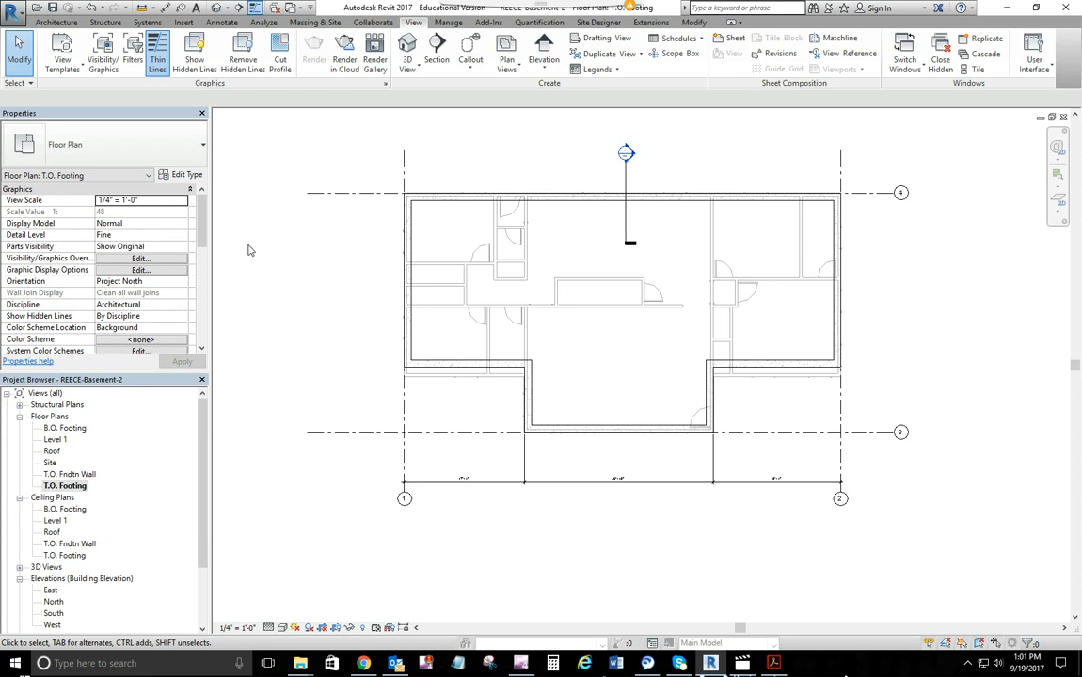
{"action": "mouse_move", "coordinate": [252, 249]}
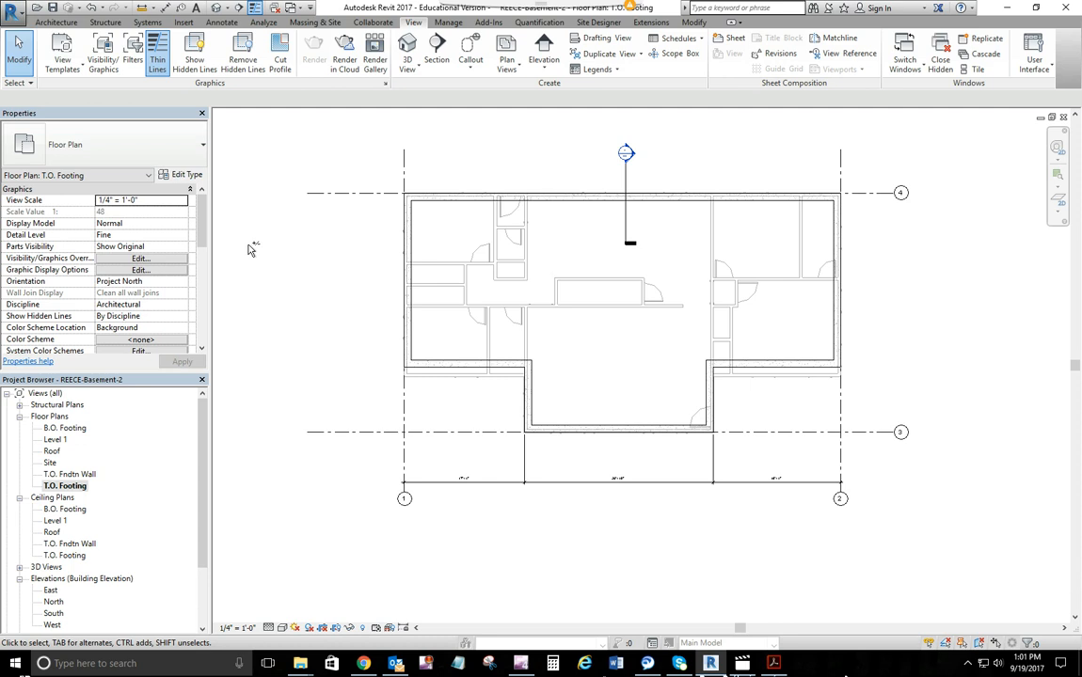